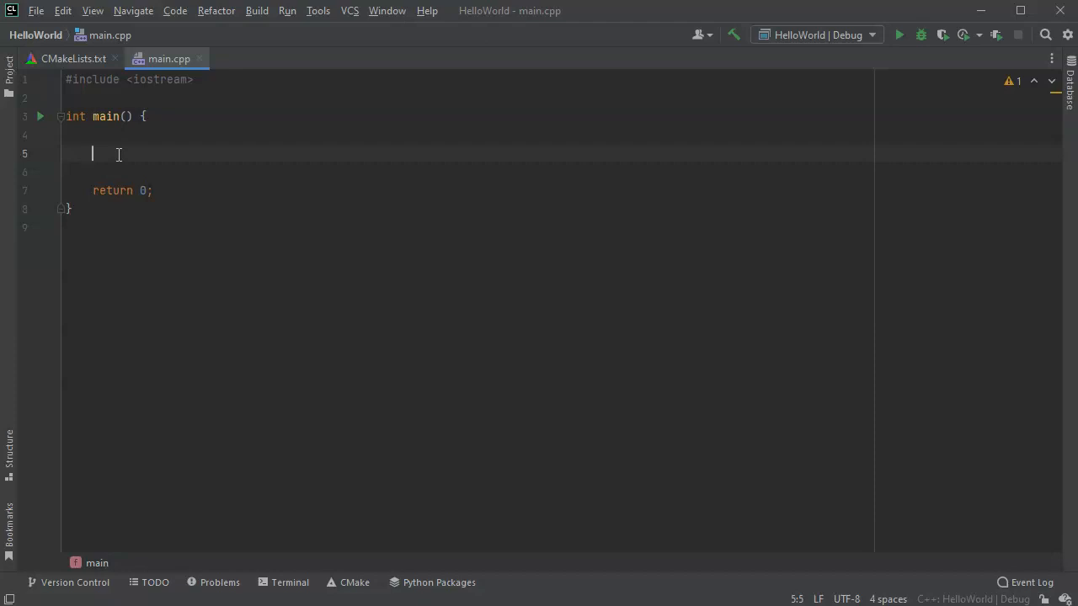
Declare `int num;` and `bool valid = false;` at the top of main, followed by blank lines
text(int num;)
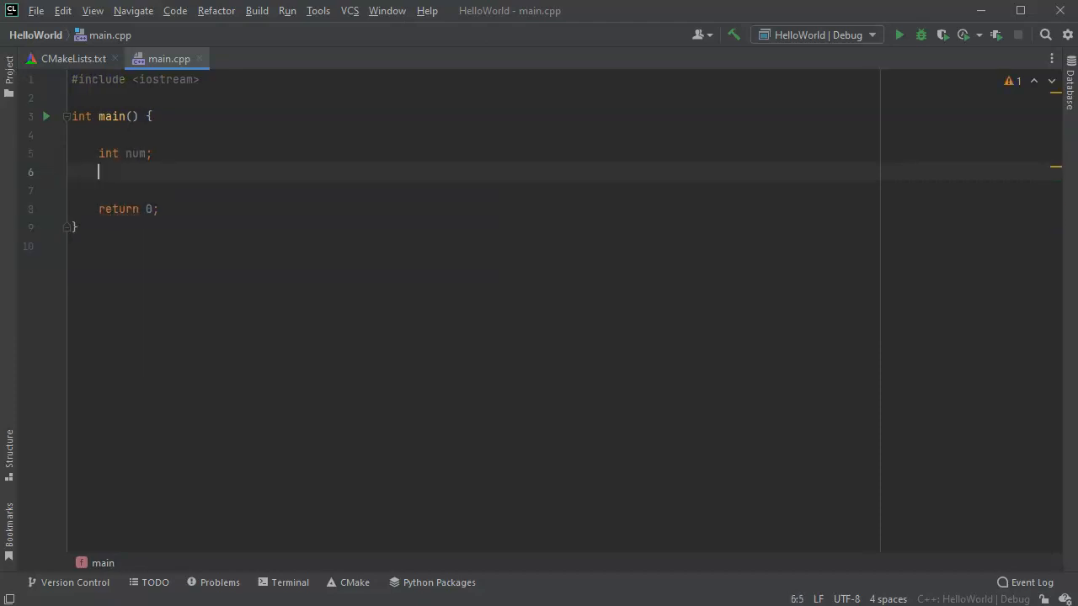
text(bool va)
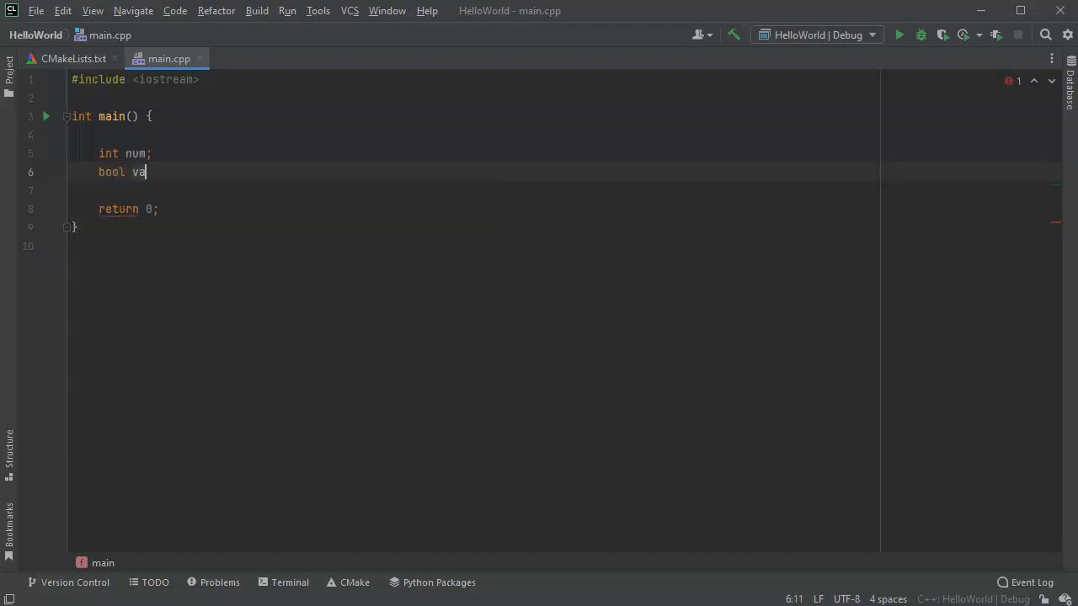
text(lid = f)
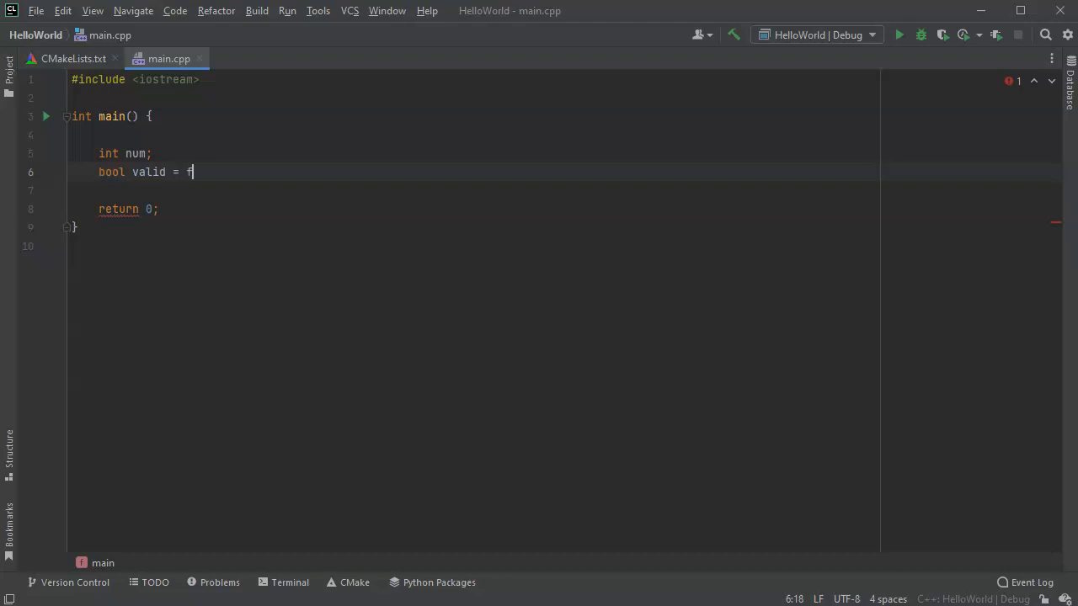
text(alse;)
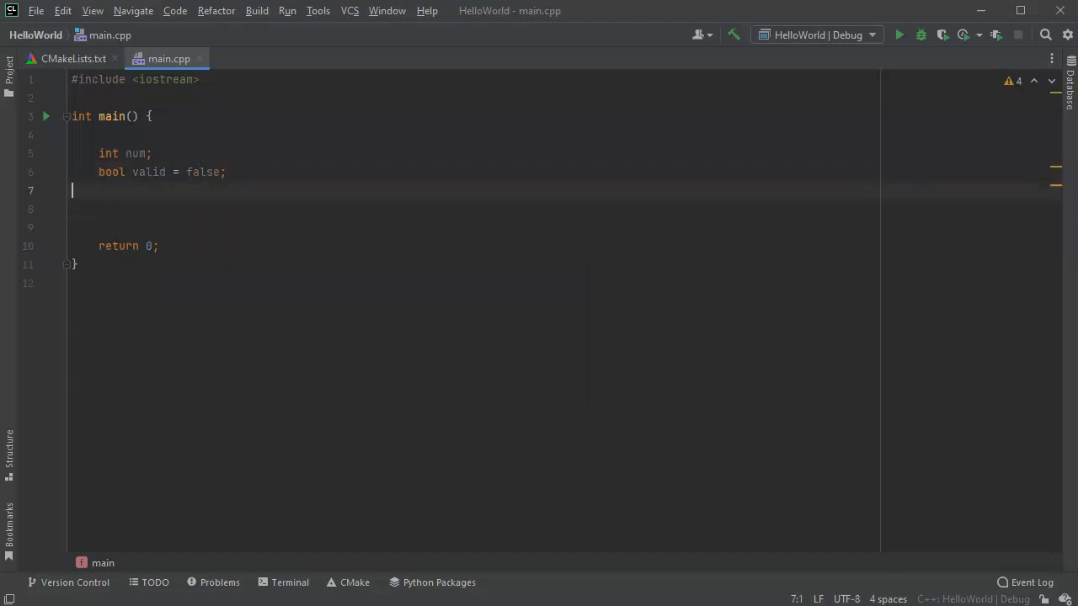
key(Return)
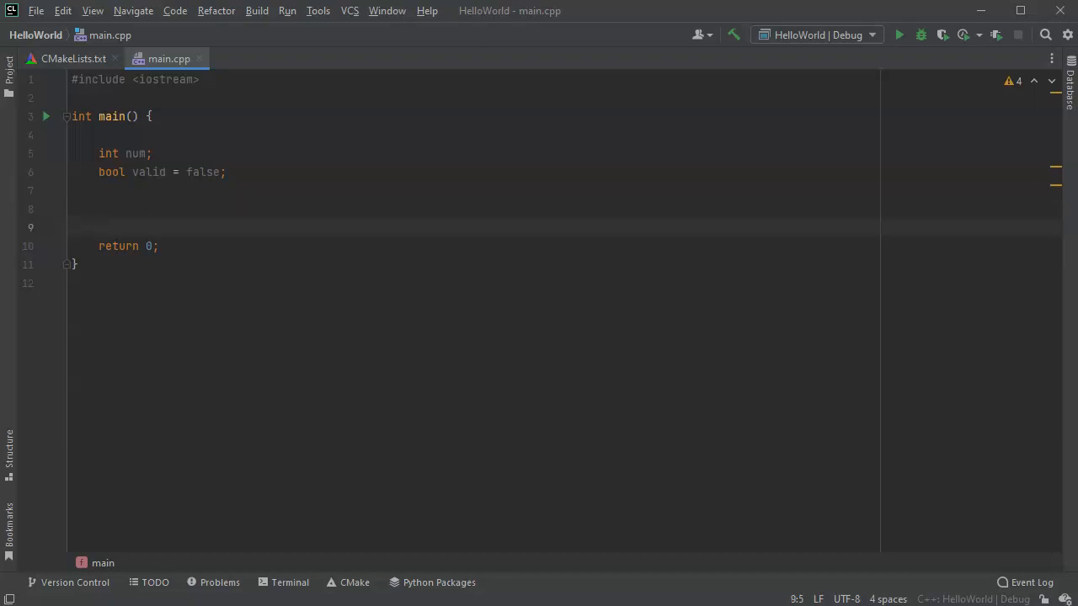
Print "My integer is " with num and std::endl before return 0, and begin a do block
text(std::)
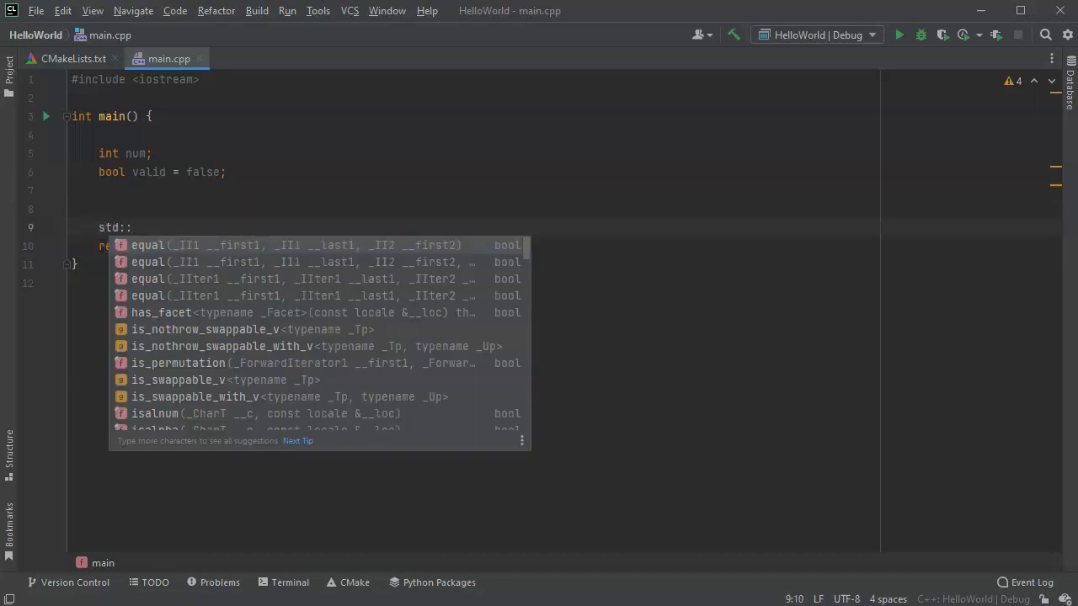
text(cout <)
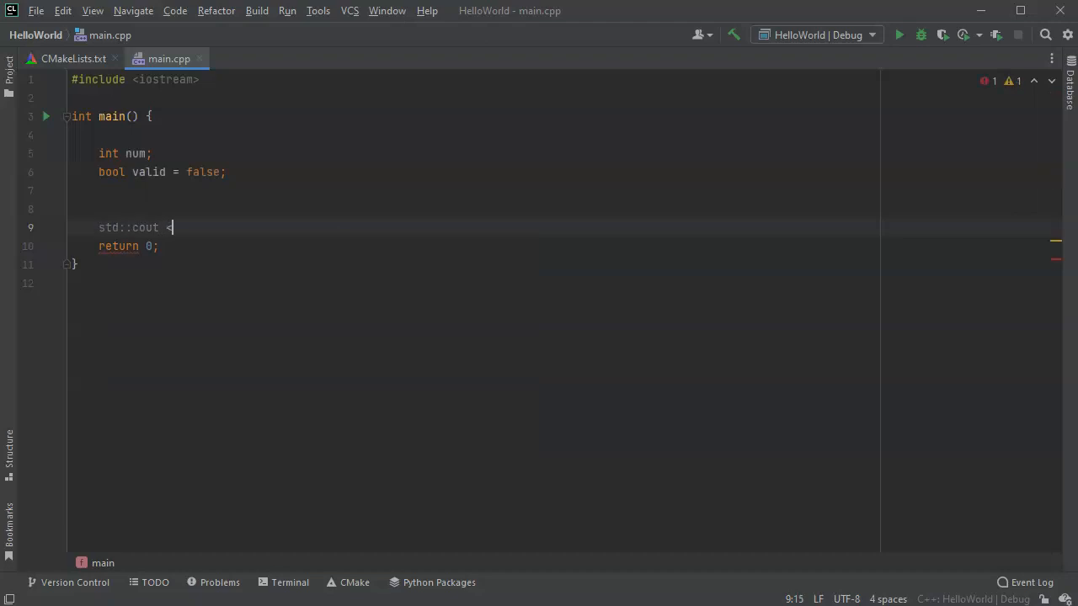
text(< "")
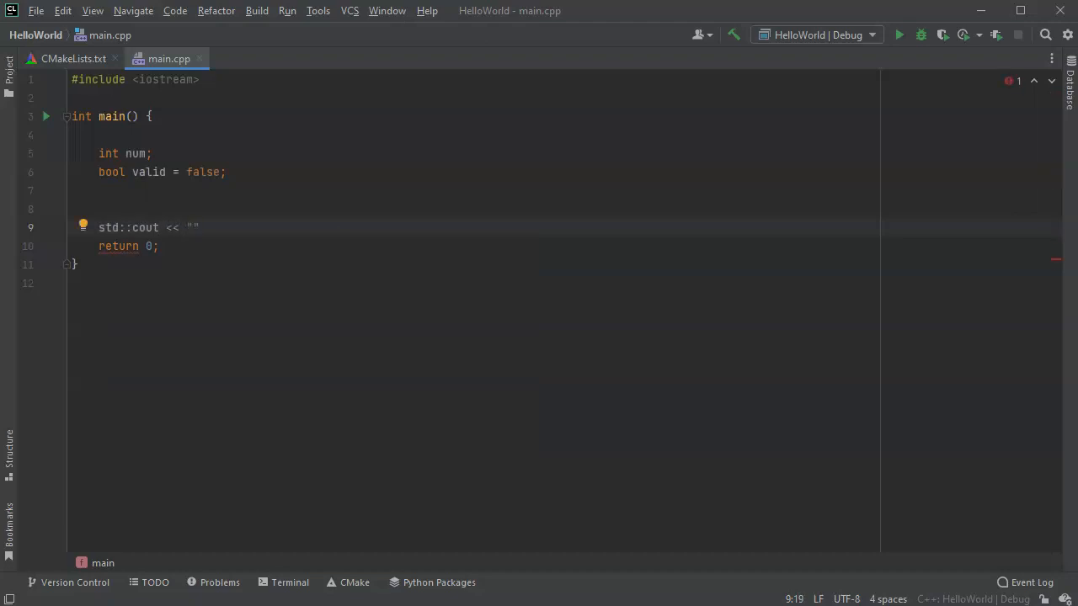
text(My in)
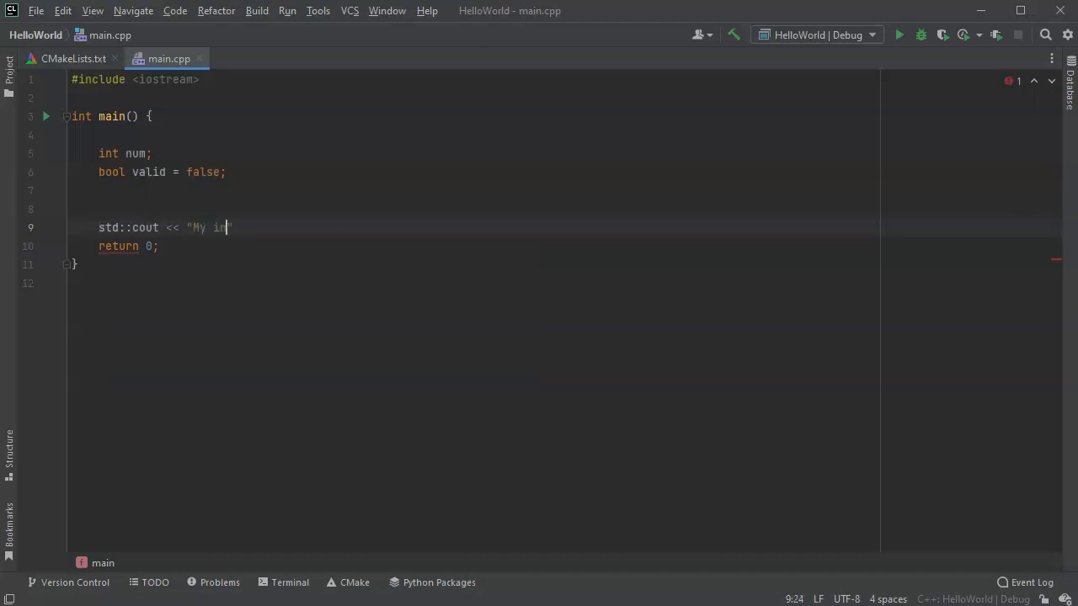
text(teger is)
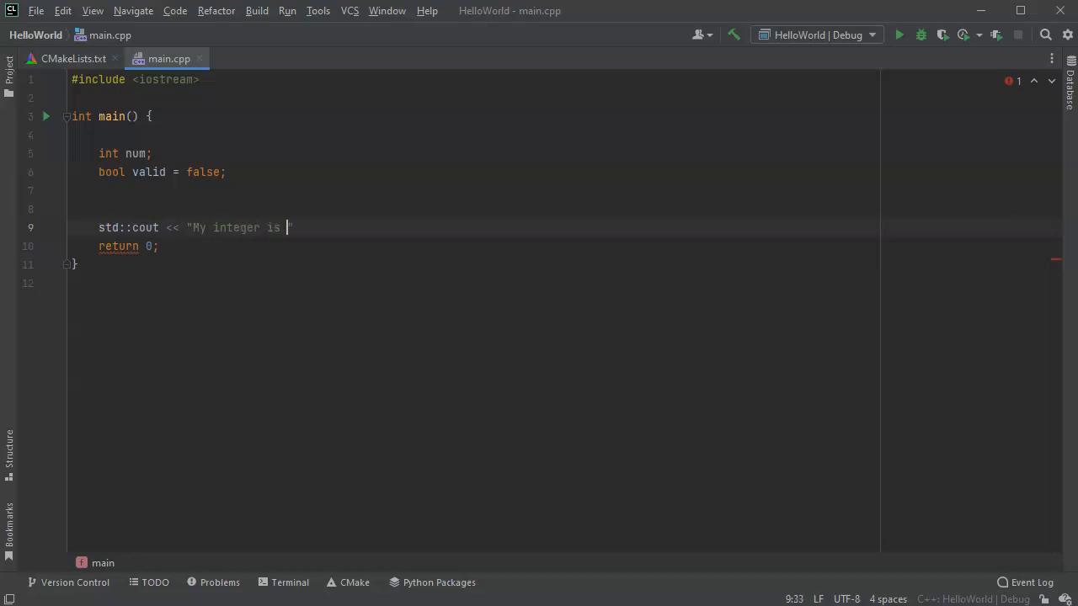
text(" <<)
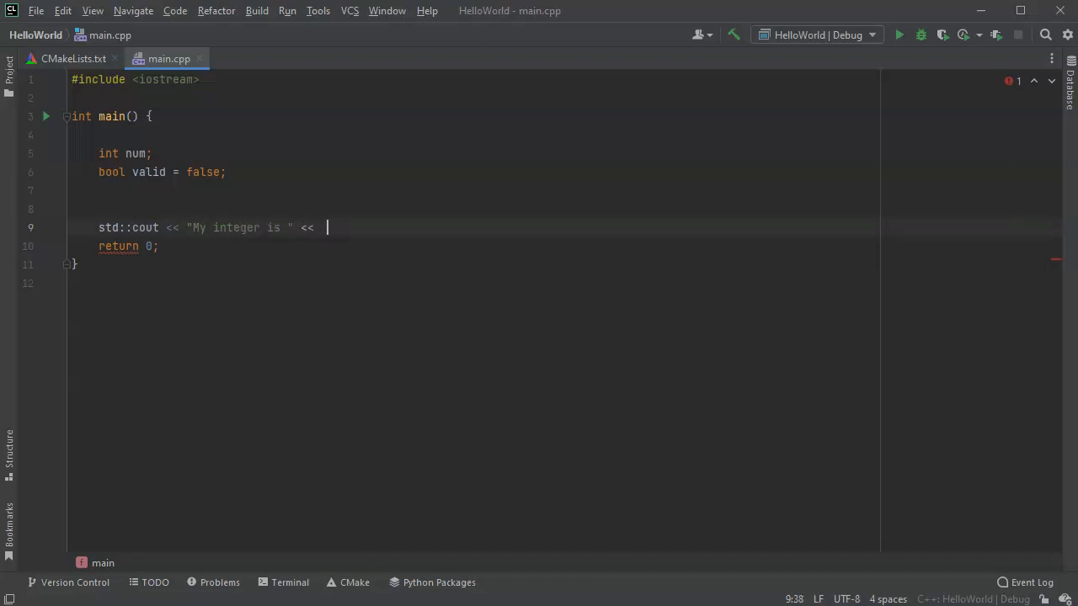
text(num)
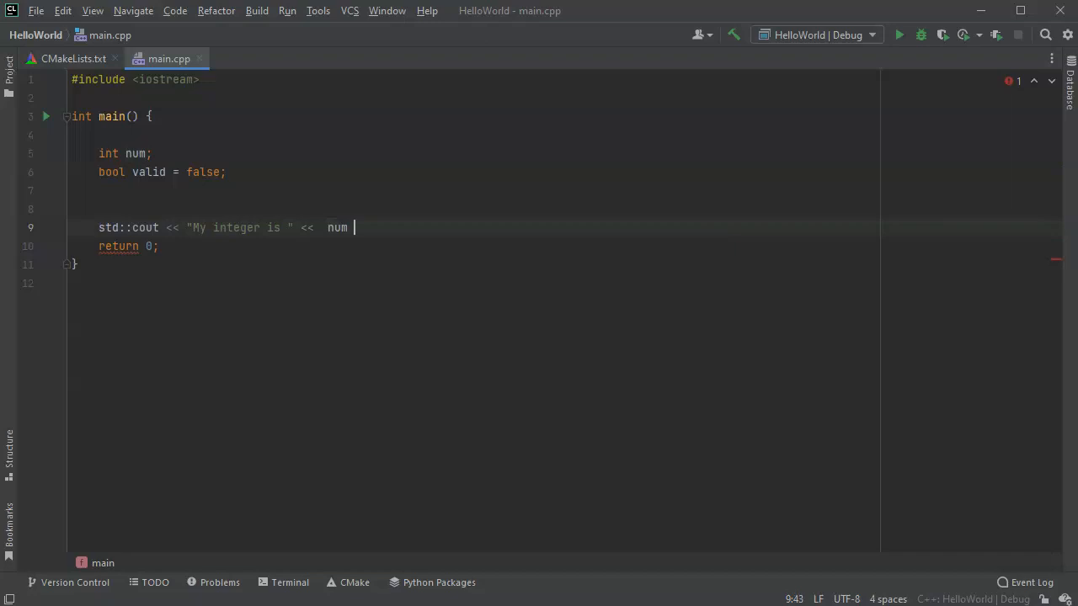
text(<< std)
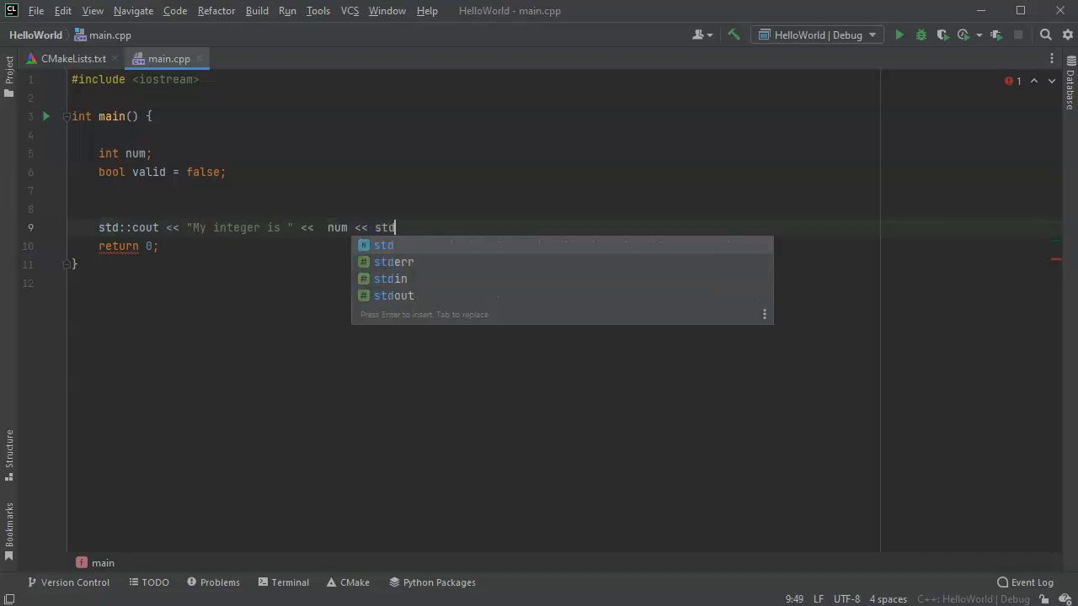
text(::endl;)
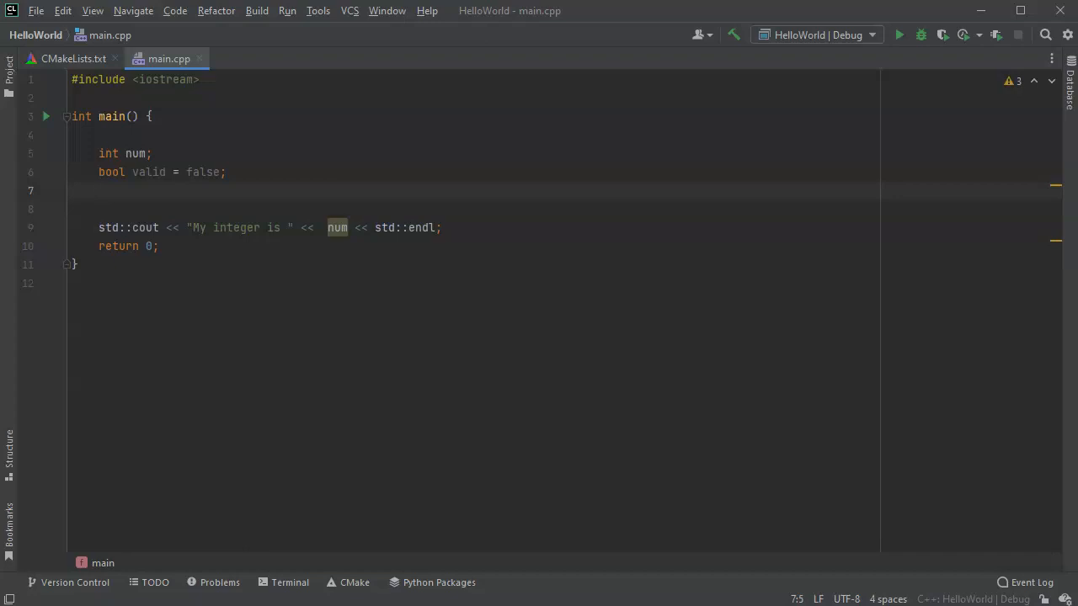
text(do {)
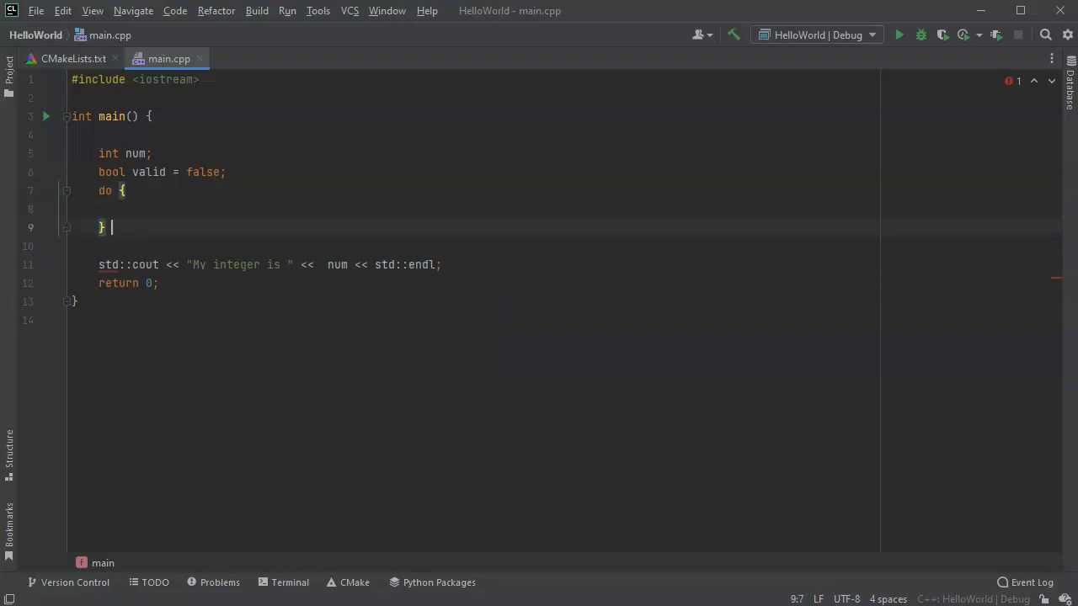
Close the do block with `while (!valid);`
text(while ()
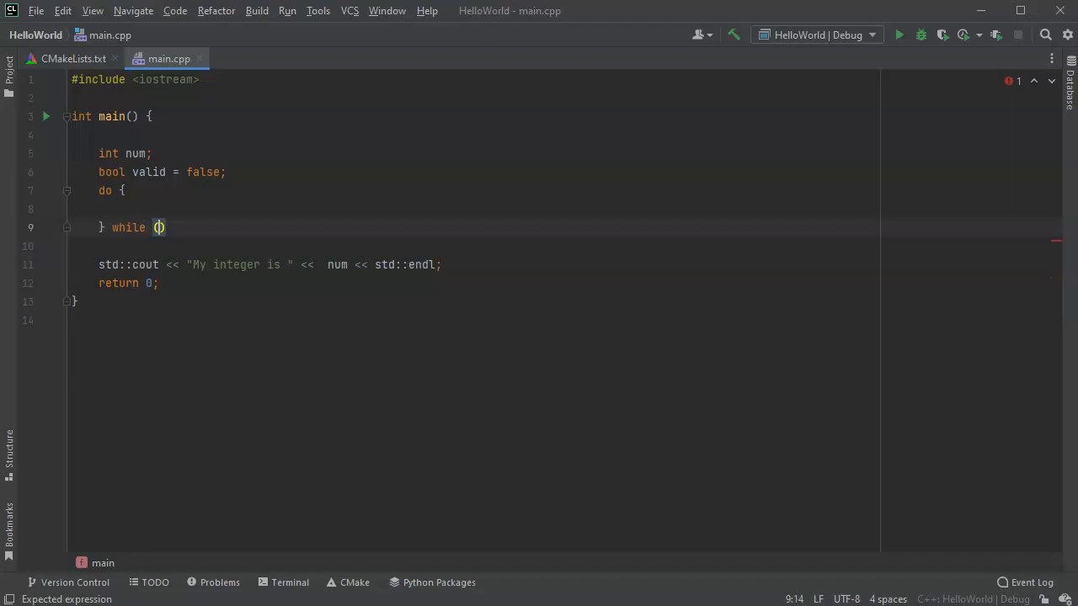
text(!)
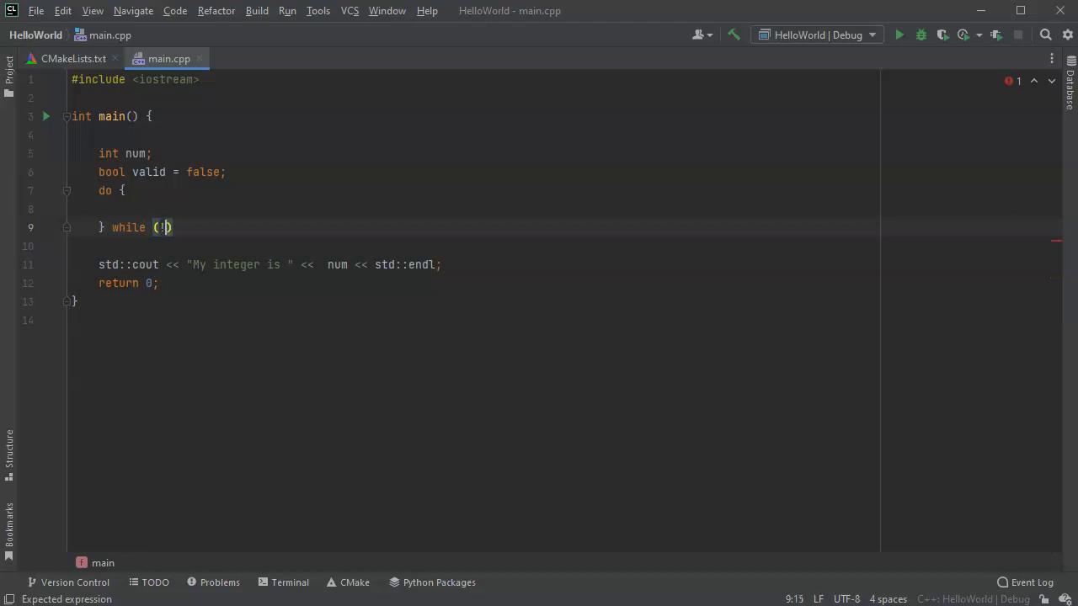
text(valid)
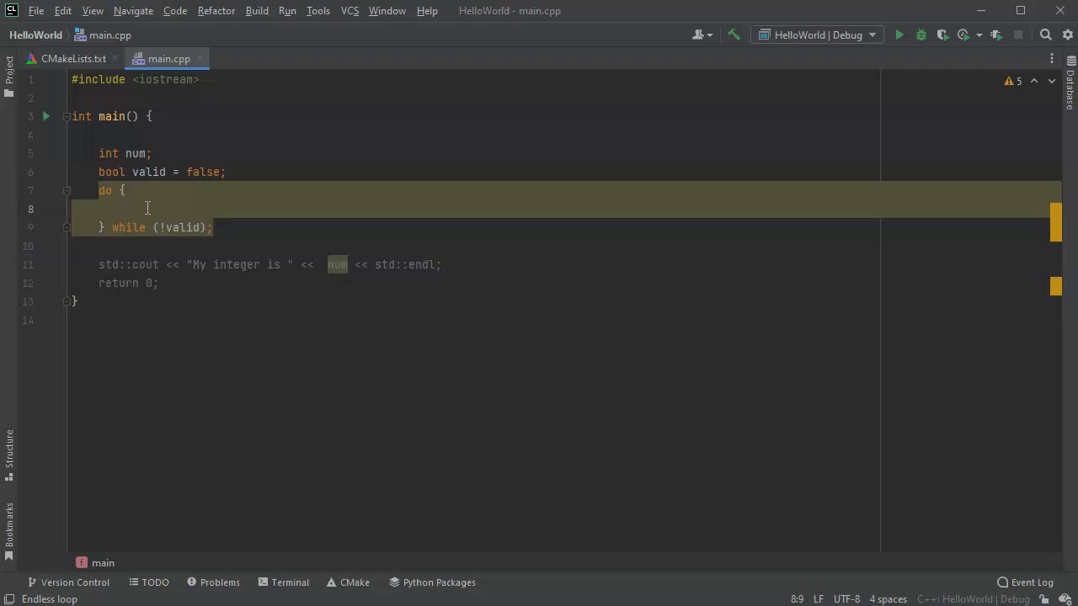
Add '// Prompt for a value' and '// Test my value' comments inside the loop, with a code line between
text(//)
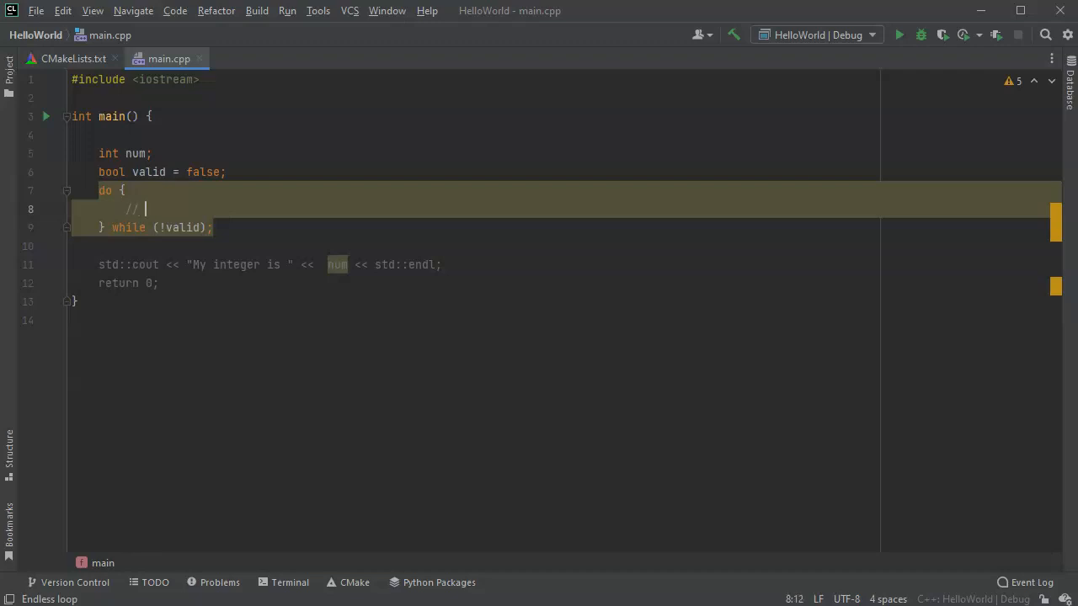
text(Prompt for a value)
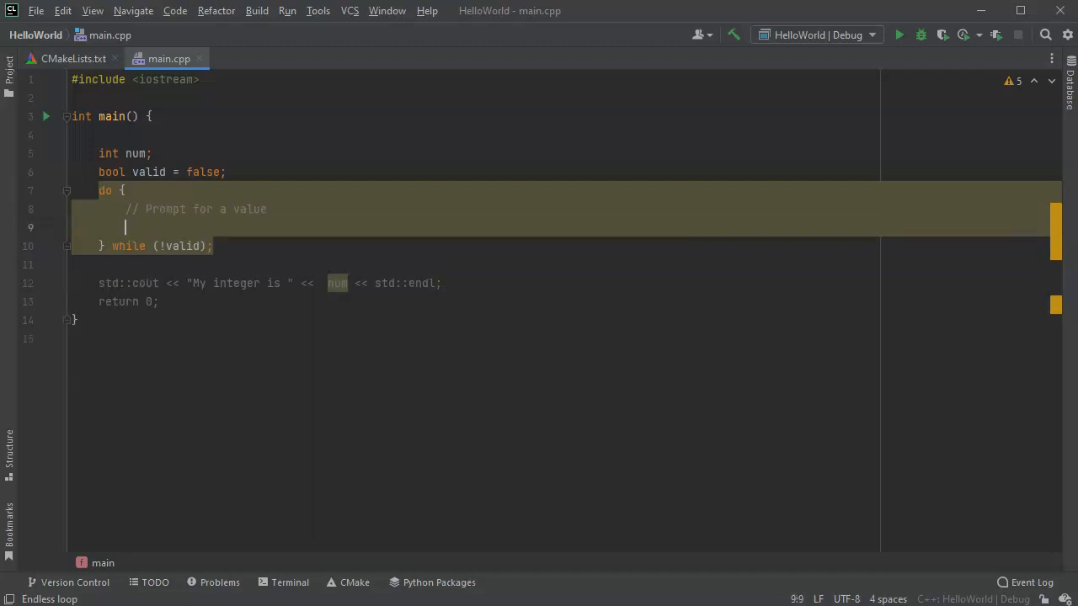
text(//)
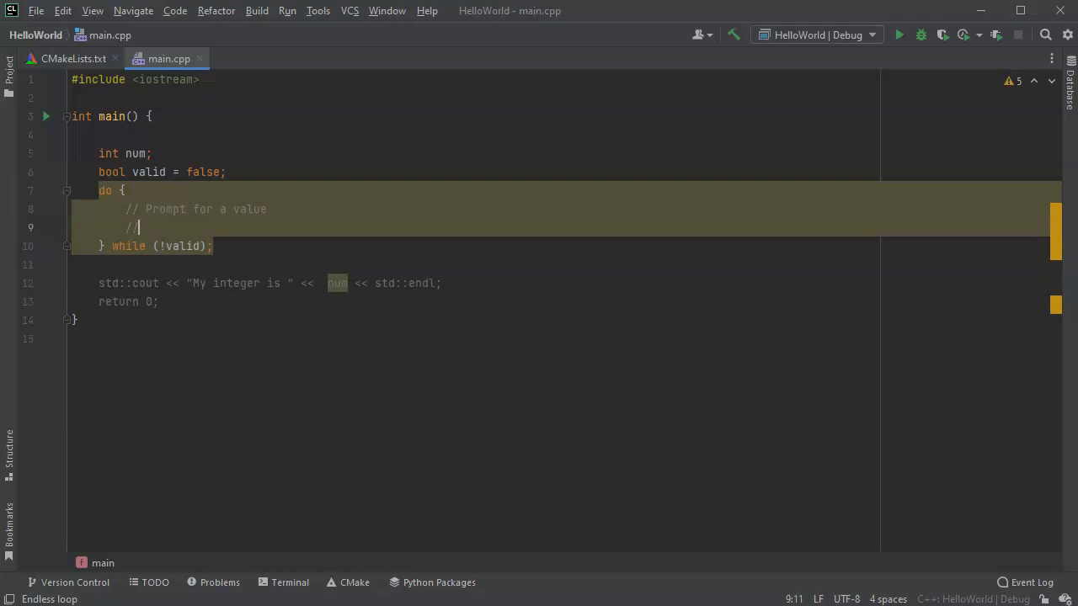
text(Test)
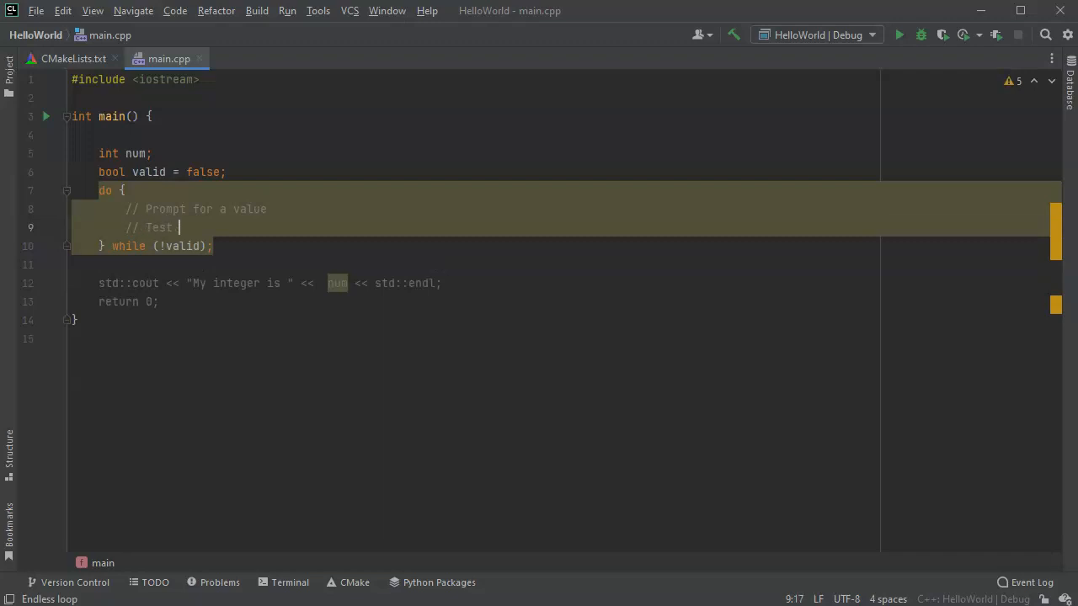
text(my)
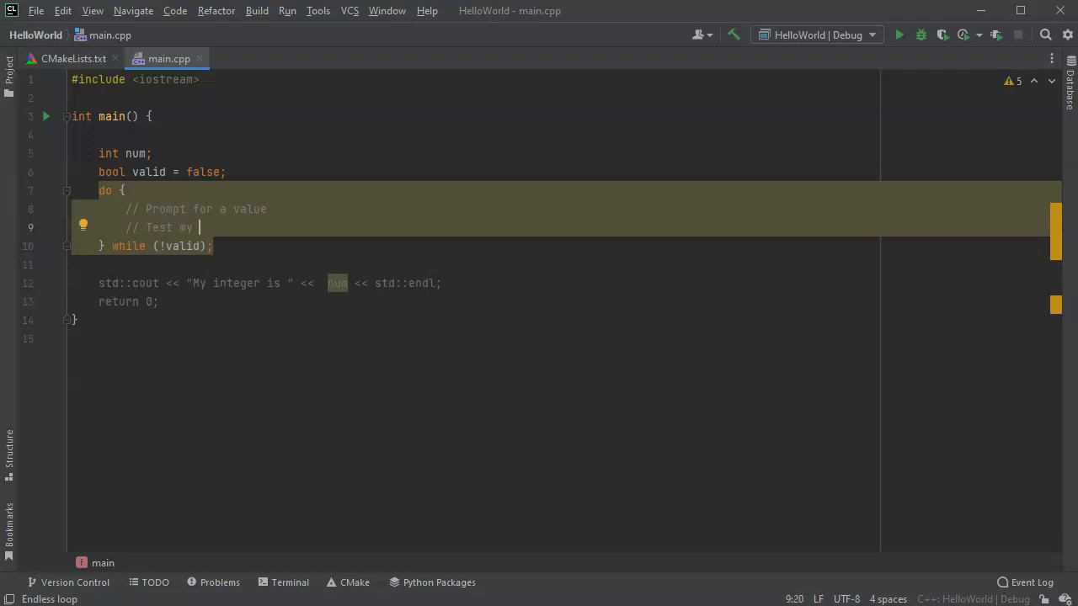
text(integ)
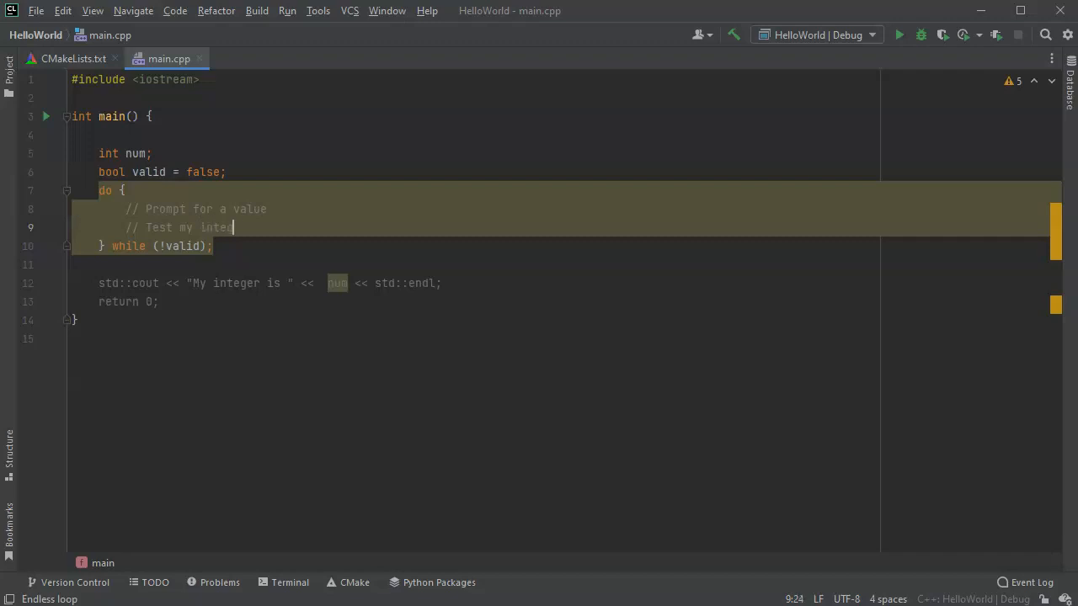
text(er)
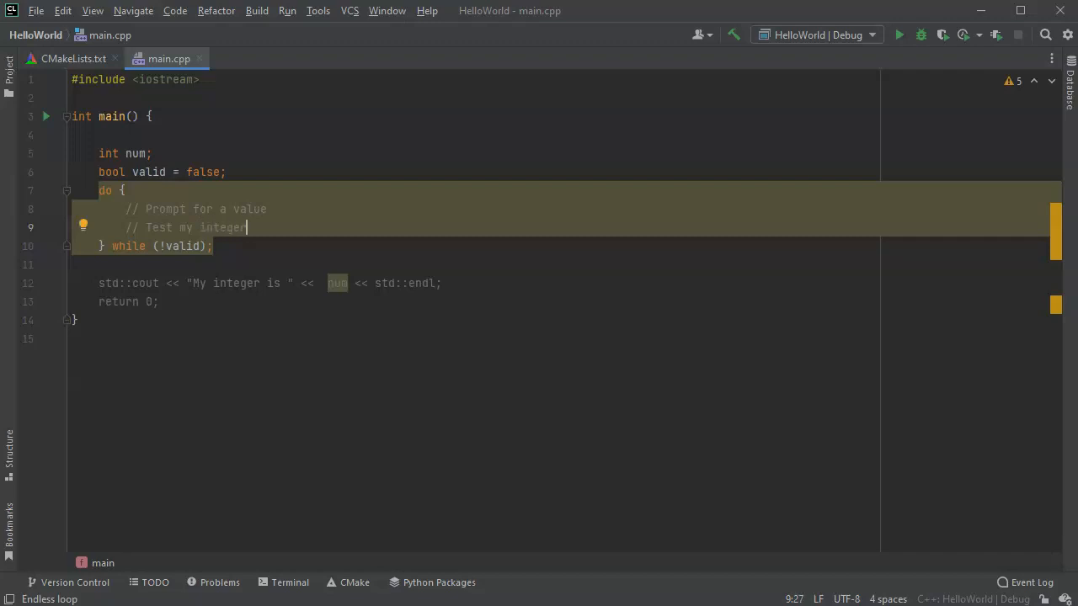
key(Backspace)
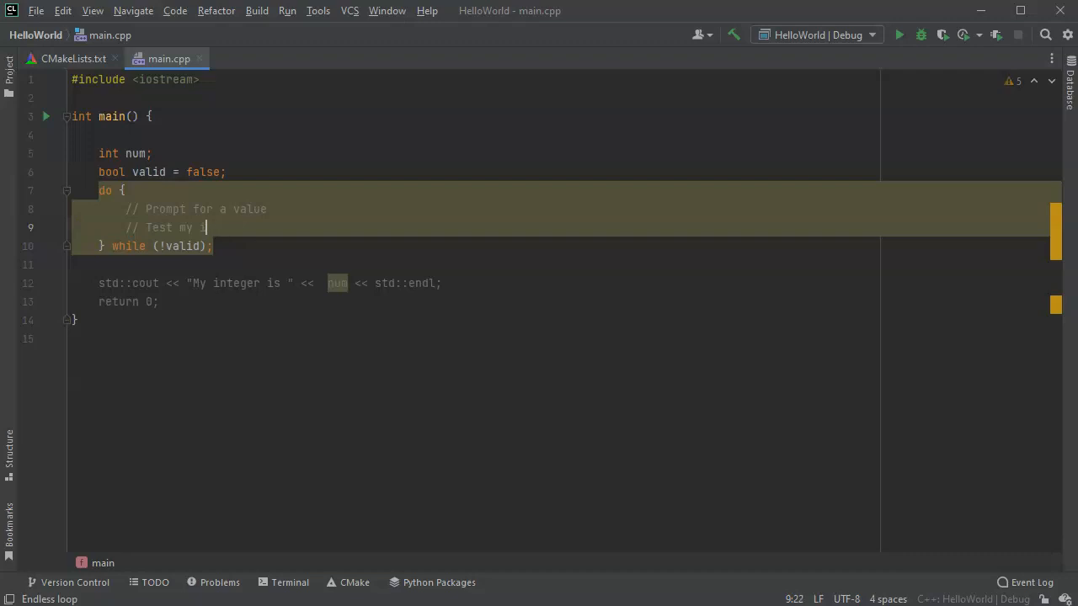
text(value)
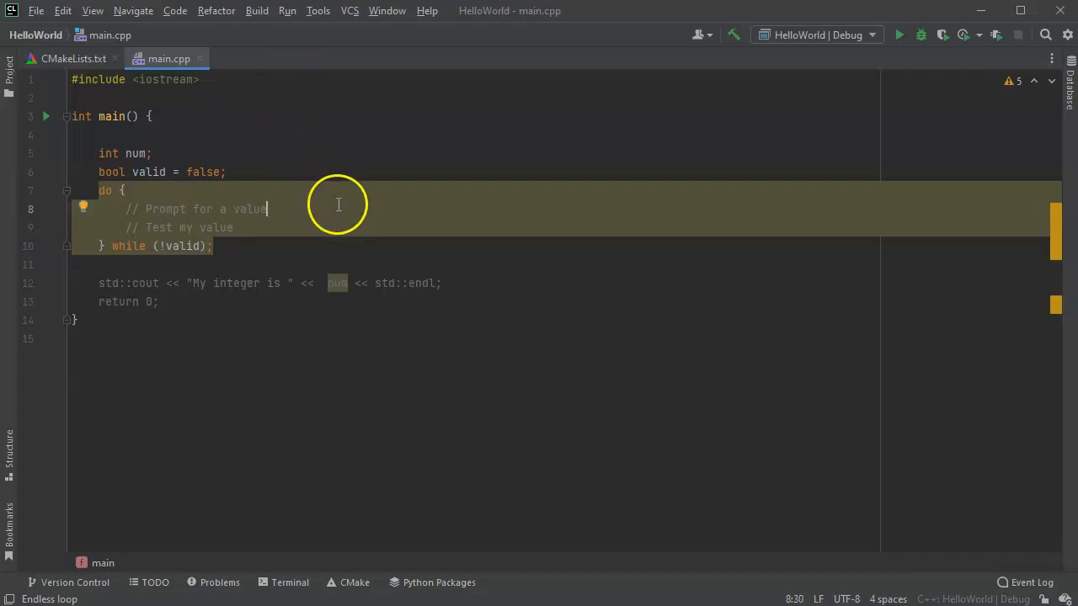
key(enter)
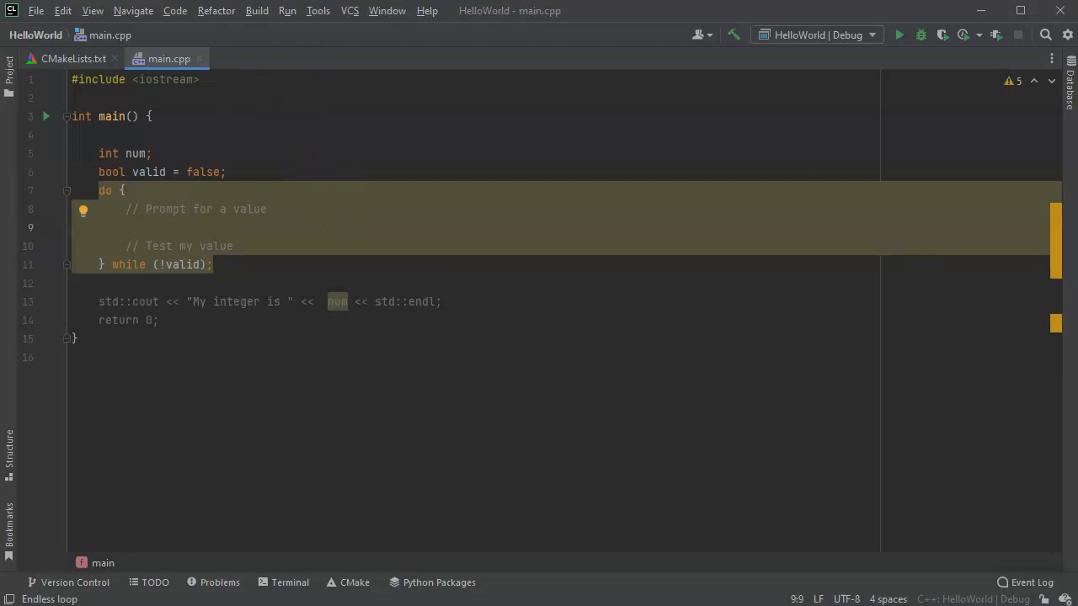
text(std::cout << ")
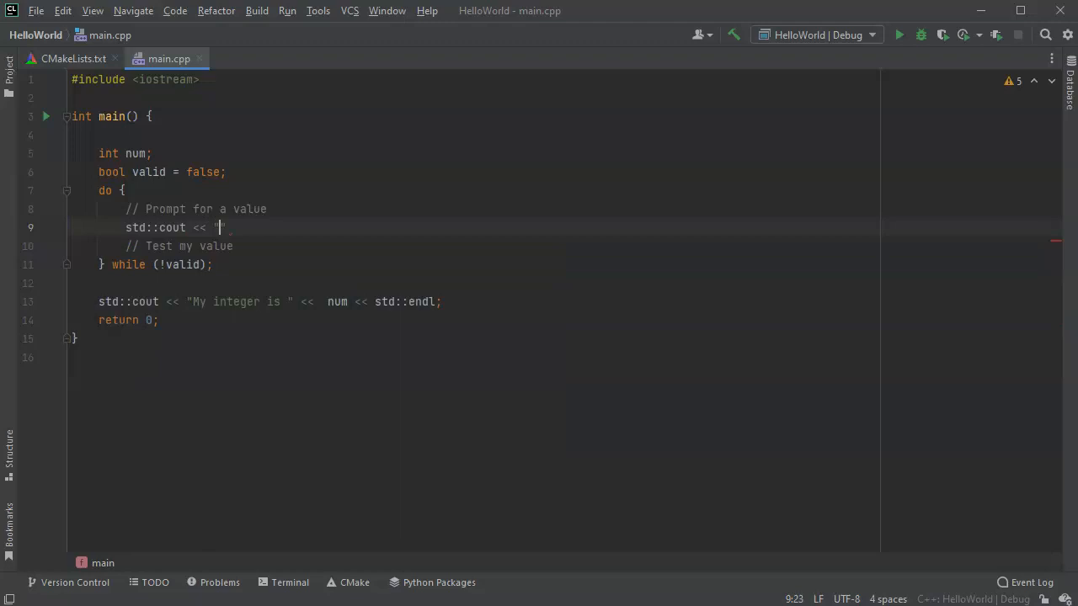
Print the prompt "Enter an integer from 1 to 100: " followed by std::endl
text(")
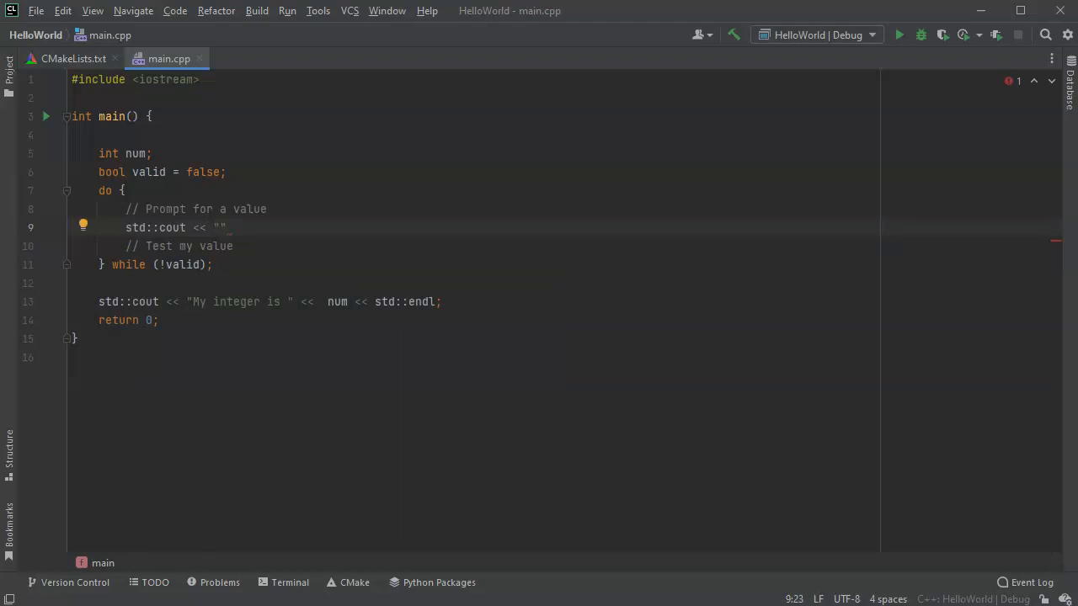
text(Enter an integer)
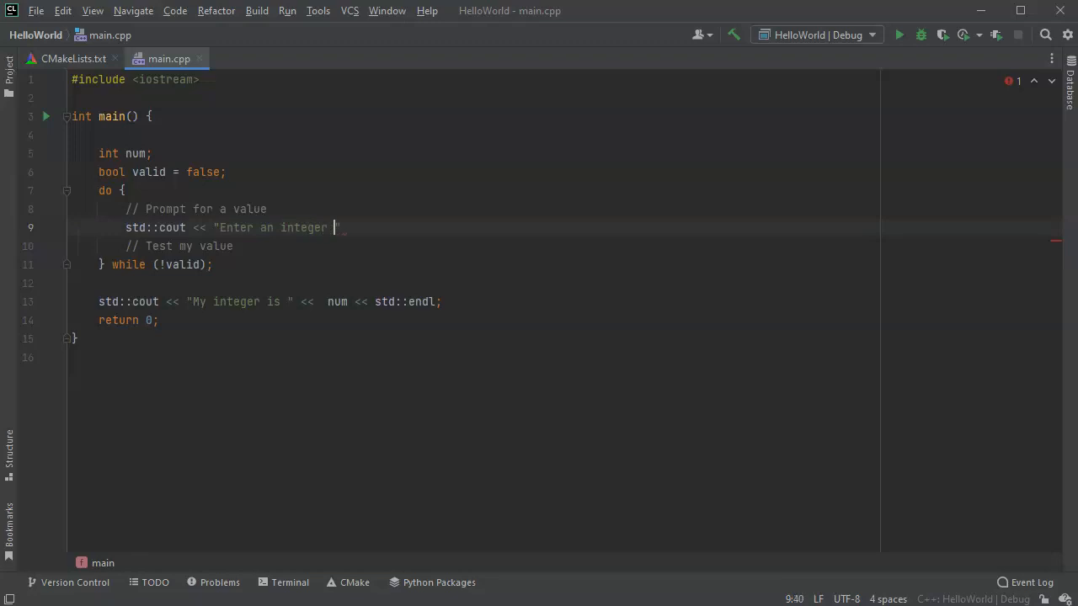
text(from 1 to)
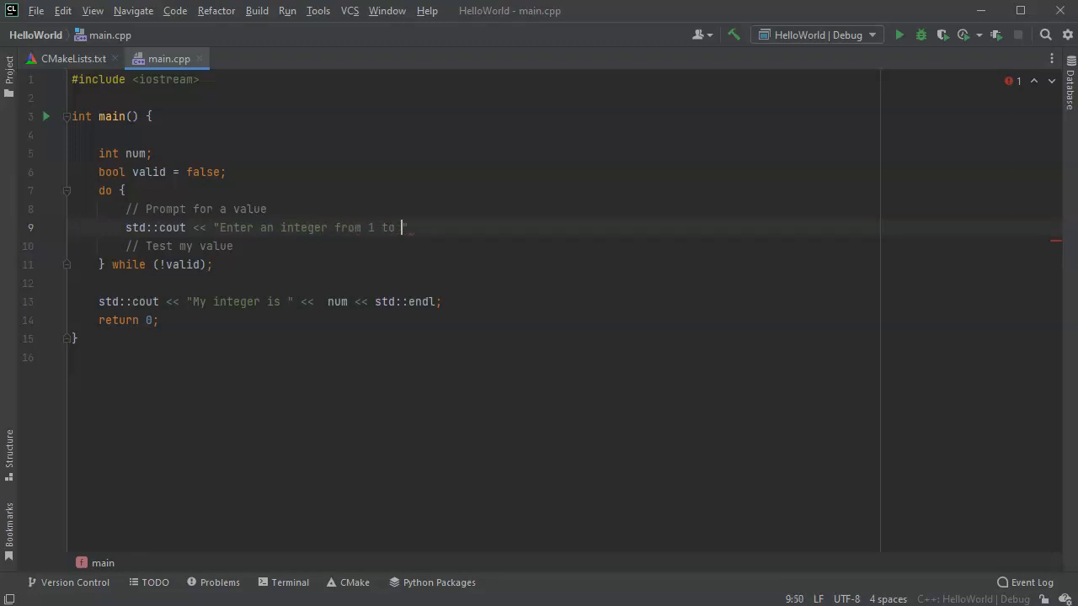
text(100:)
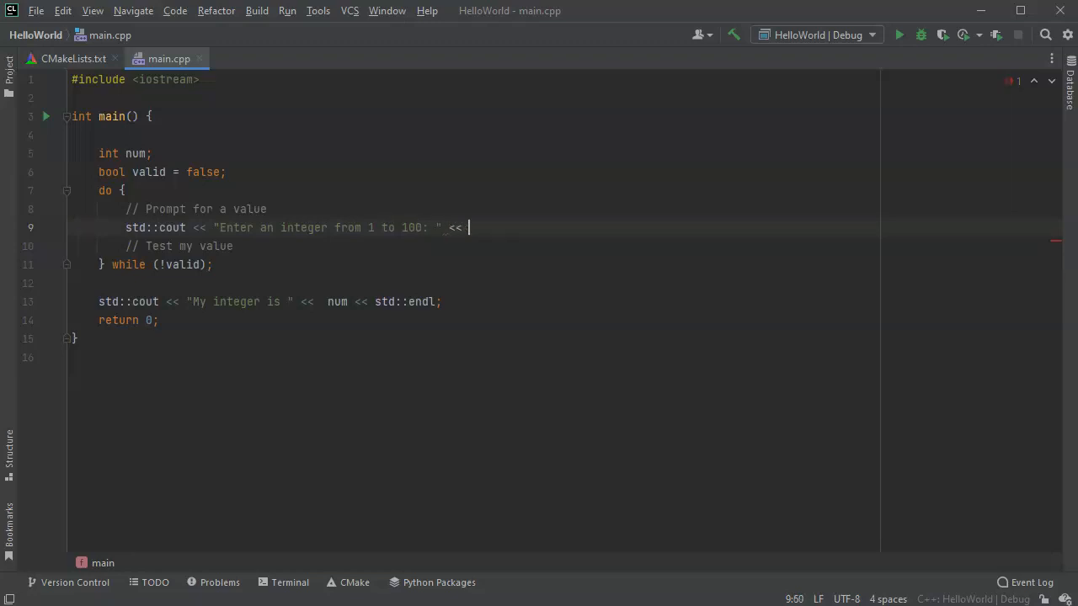
text(std::endl;)
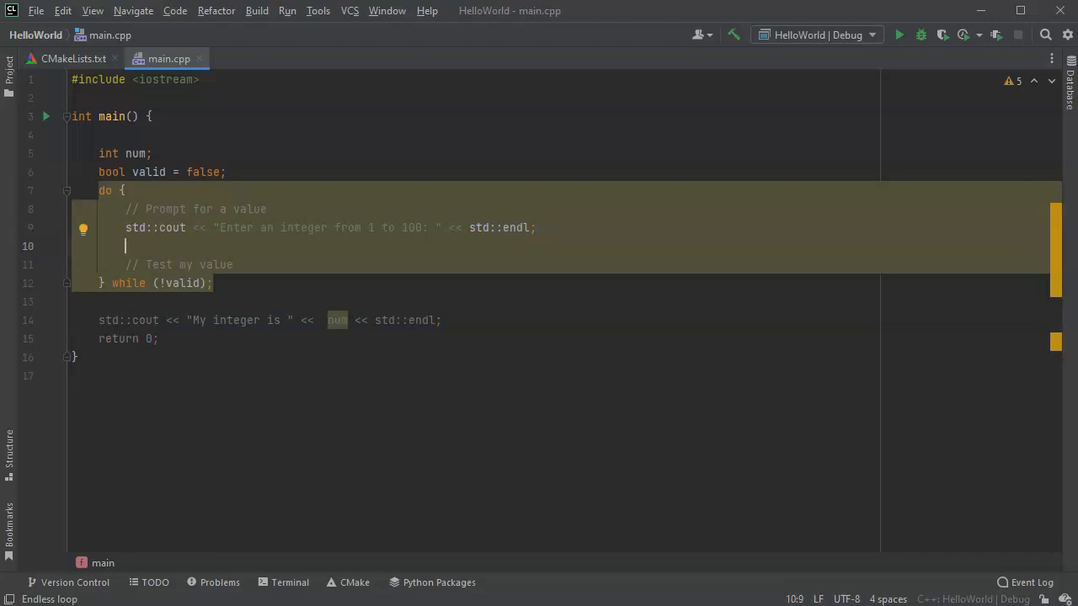
Read the input with `std::cin >> num;` and begin an if statement
text(std::cin)
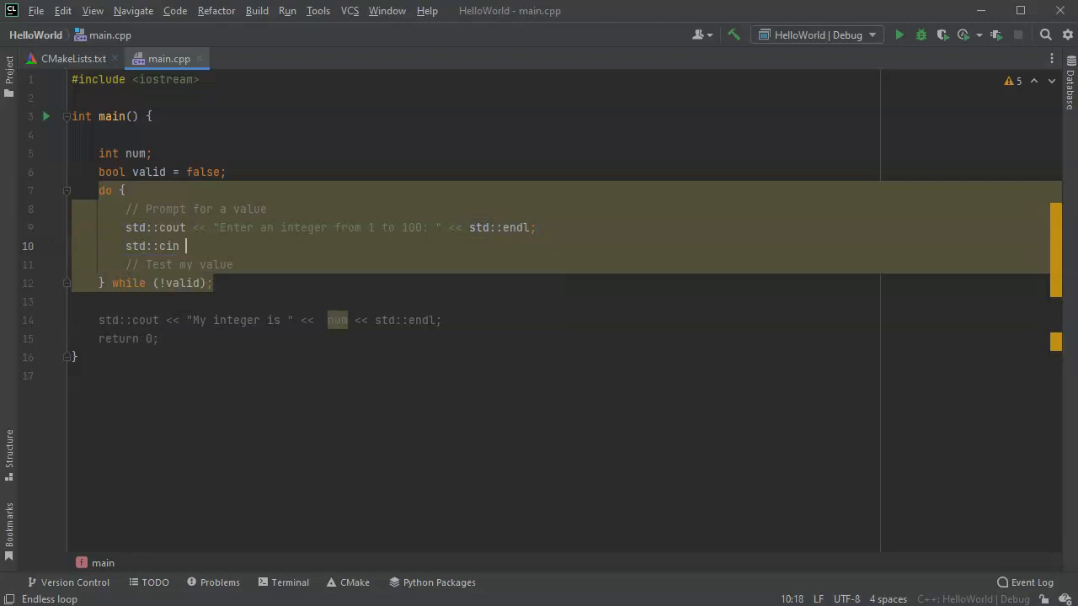
text(>> num)
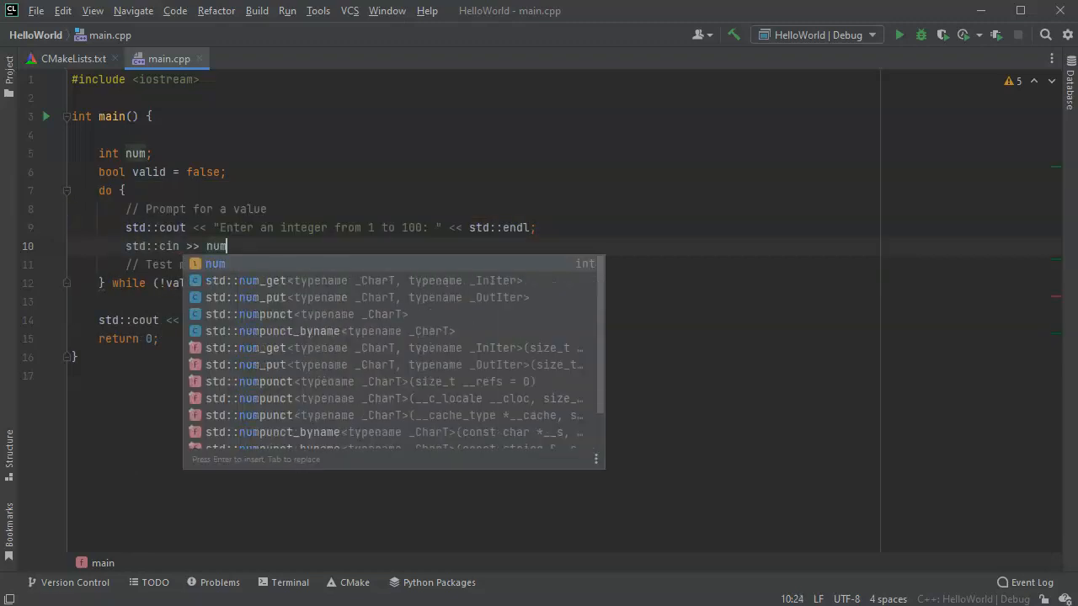
key(Return)
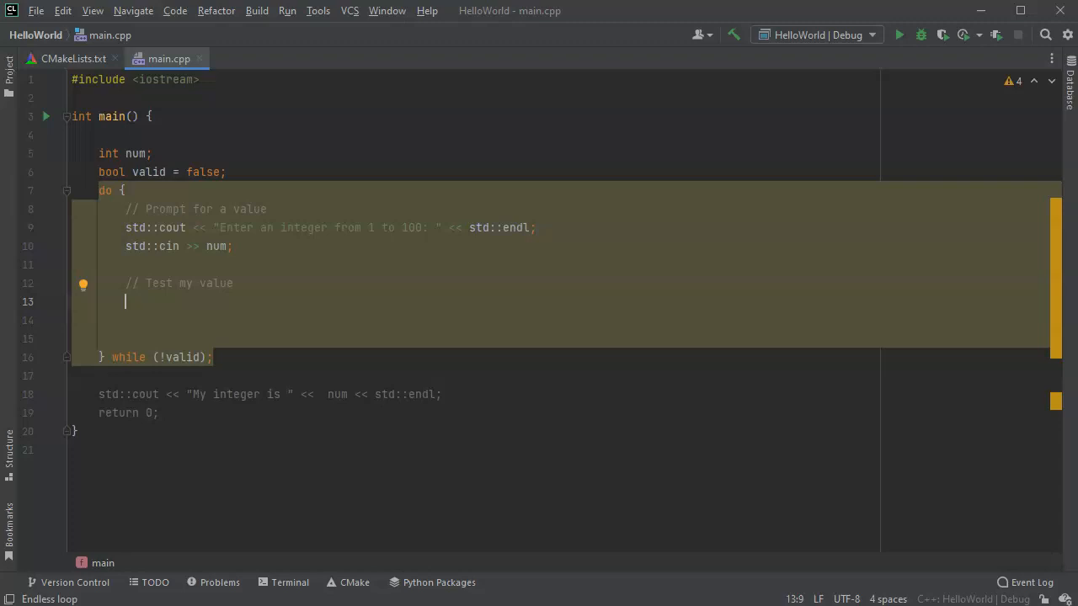
text(if ()
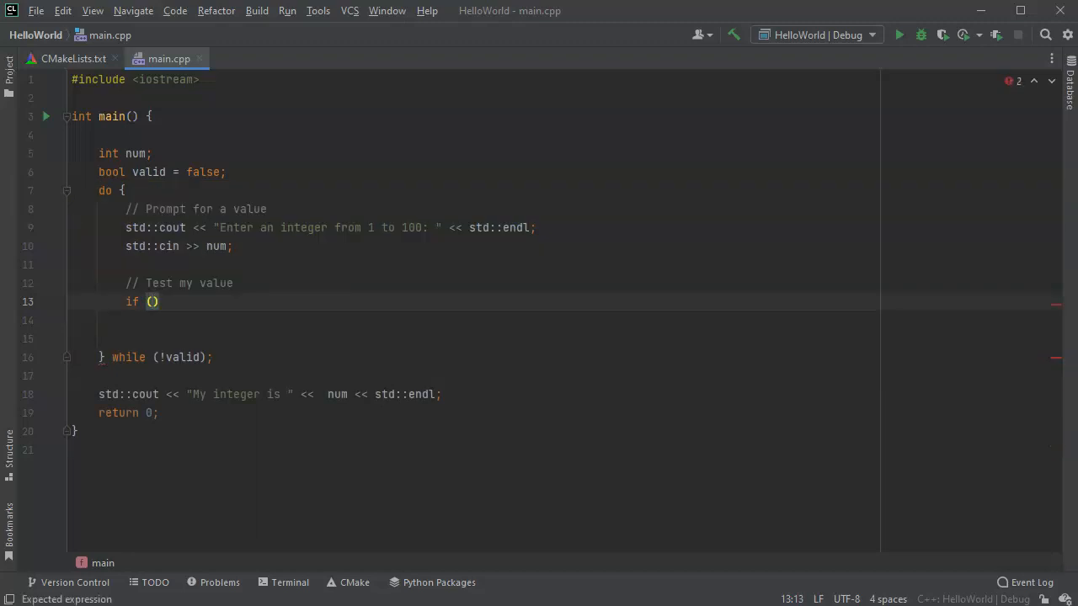
Set the if condition to `!std::cin.fail()` and open its body block
text(cin.)
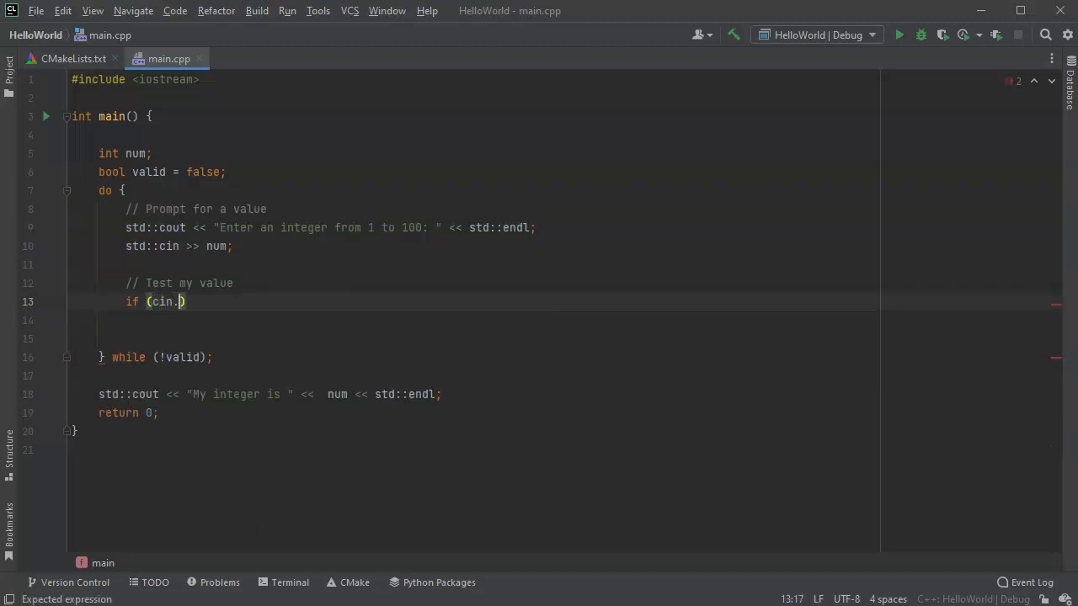
text(std)
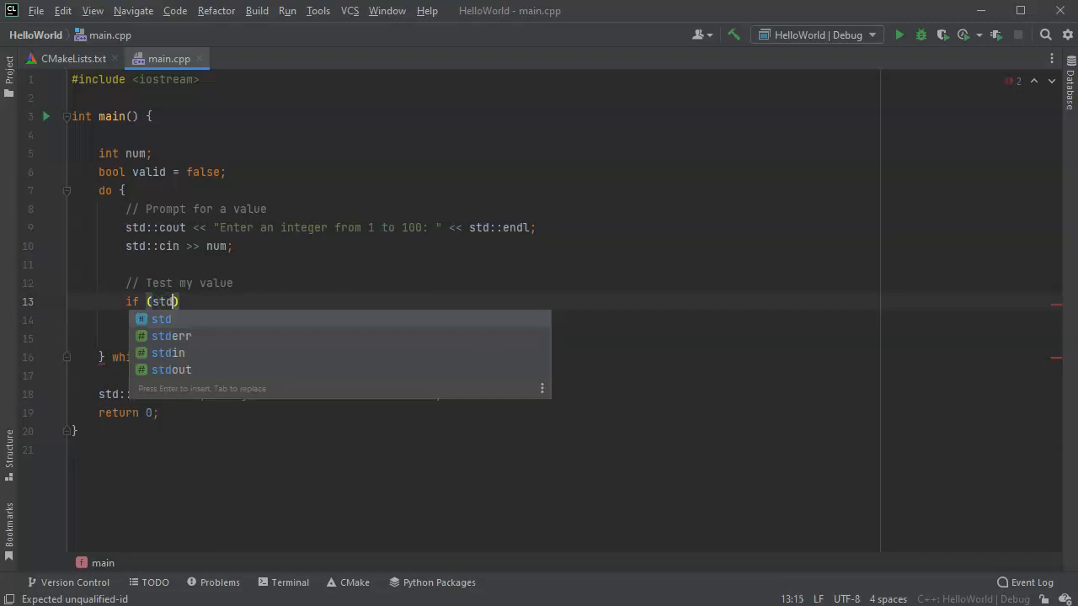
text(::cin)
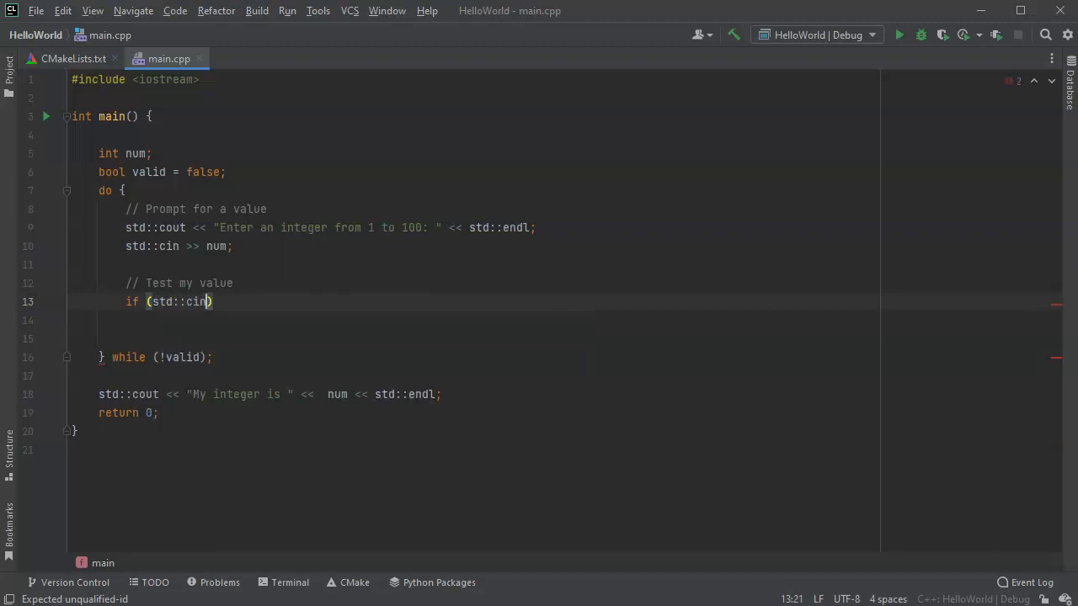
text(.fail())
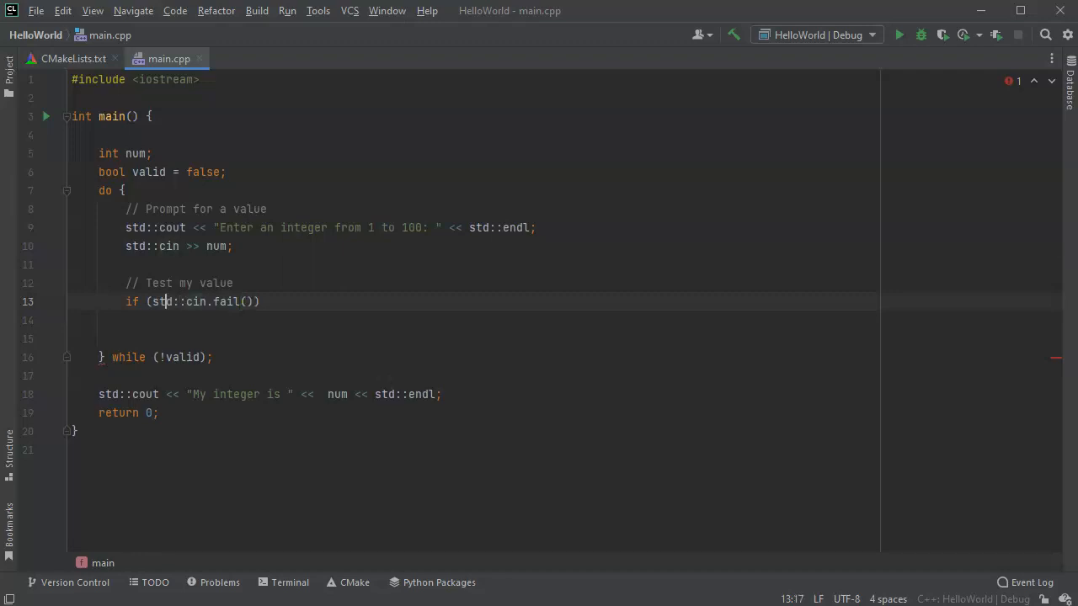
text(!)
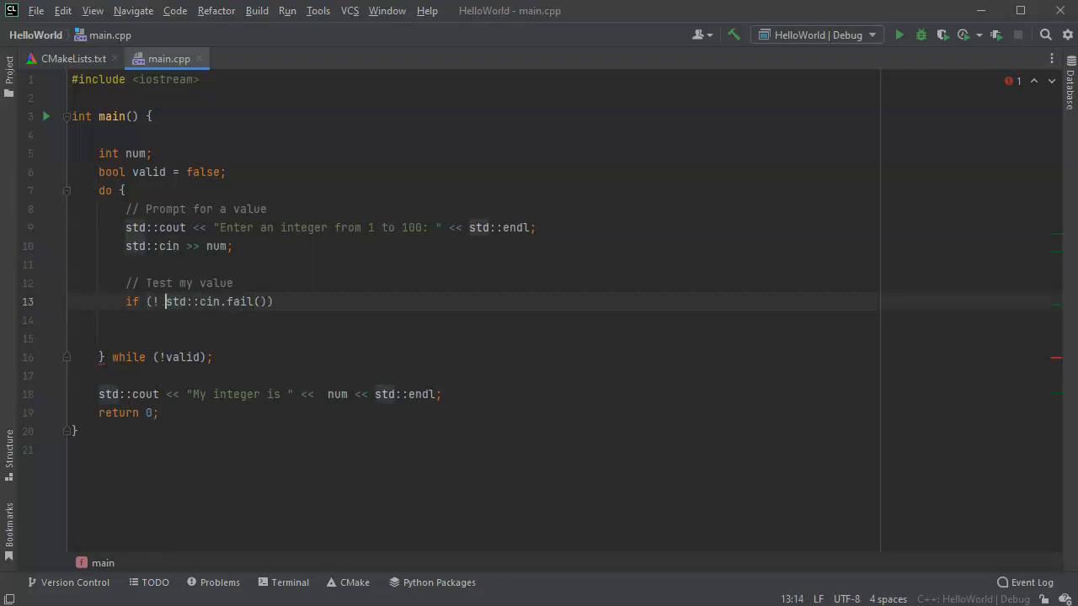
click(264, 302)
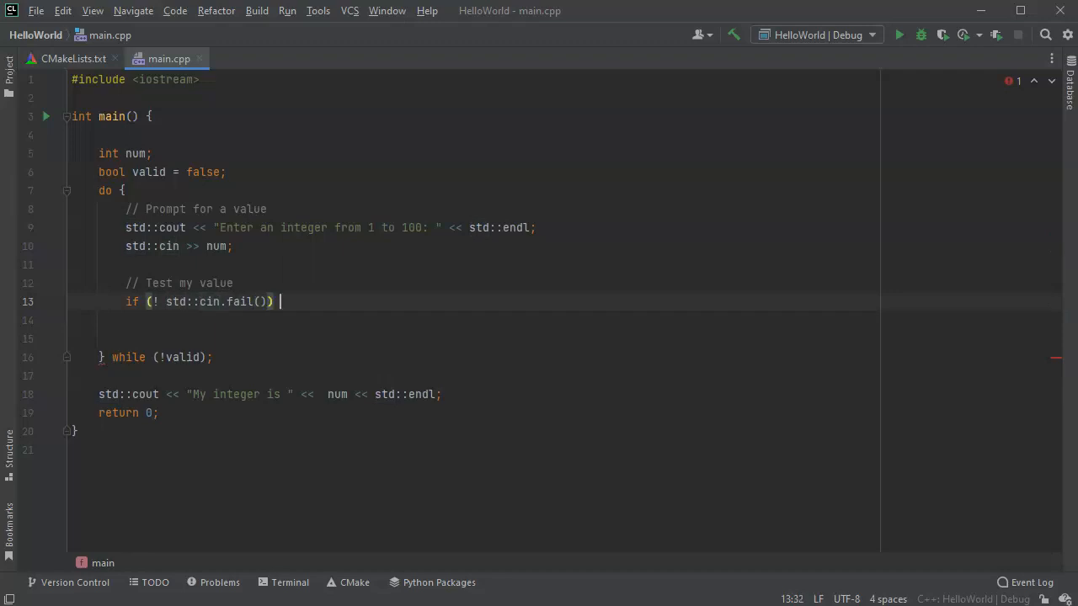
text({)
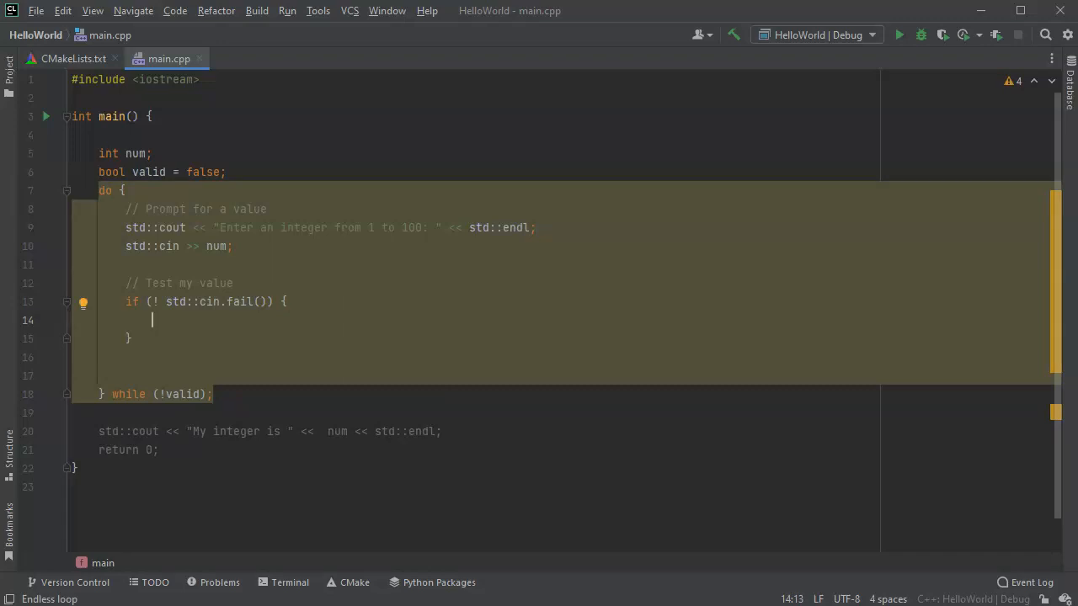
Add a '// Valid integer' comment, an else branch with '// Invalid integer', and start std::cout
text(// valid integer)
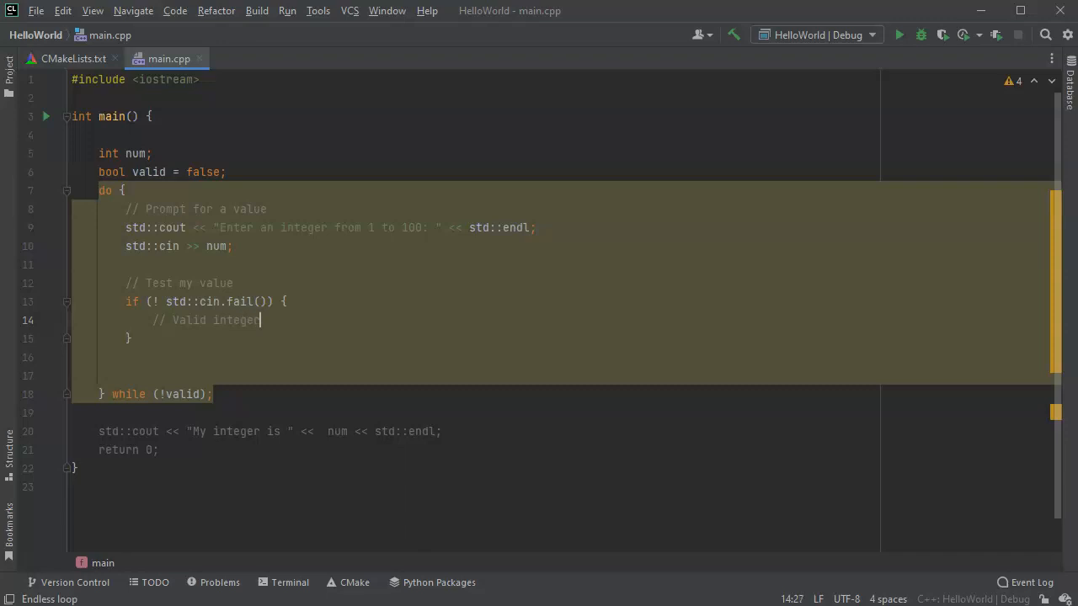
text(else {)
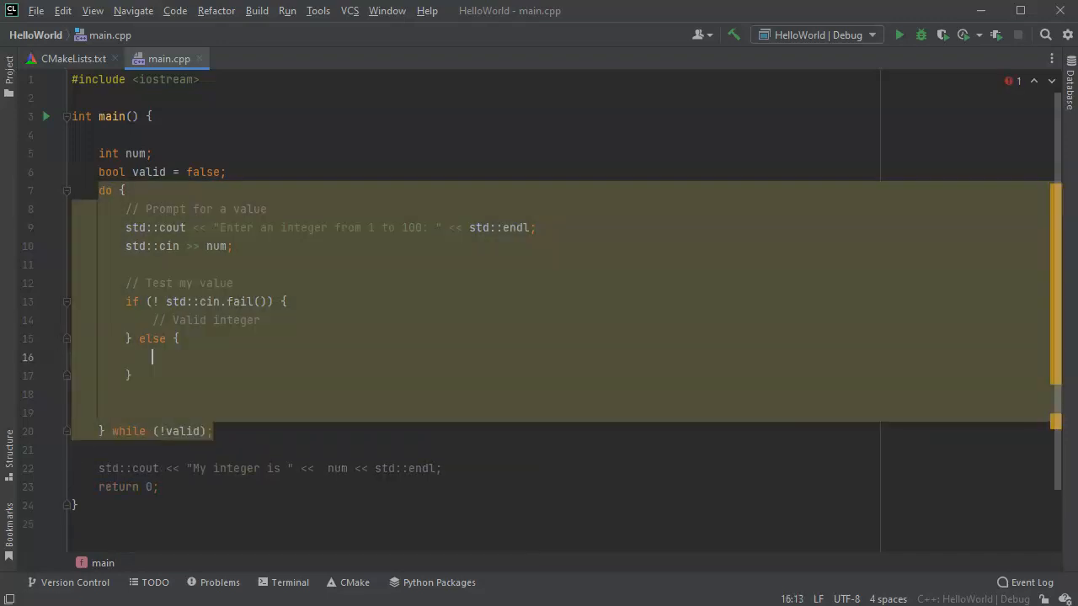
text(// Invalid)
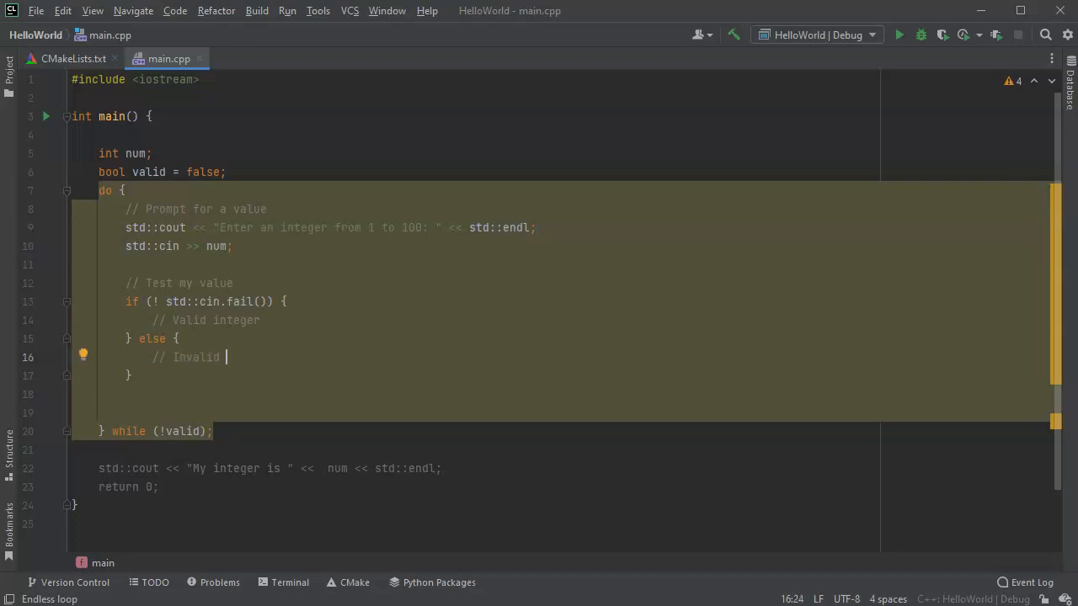
text(integer)
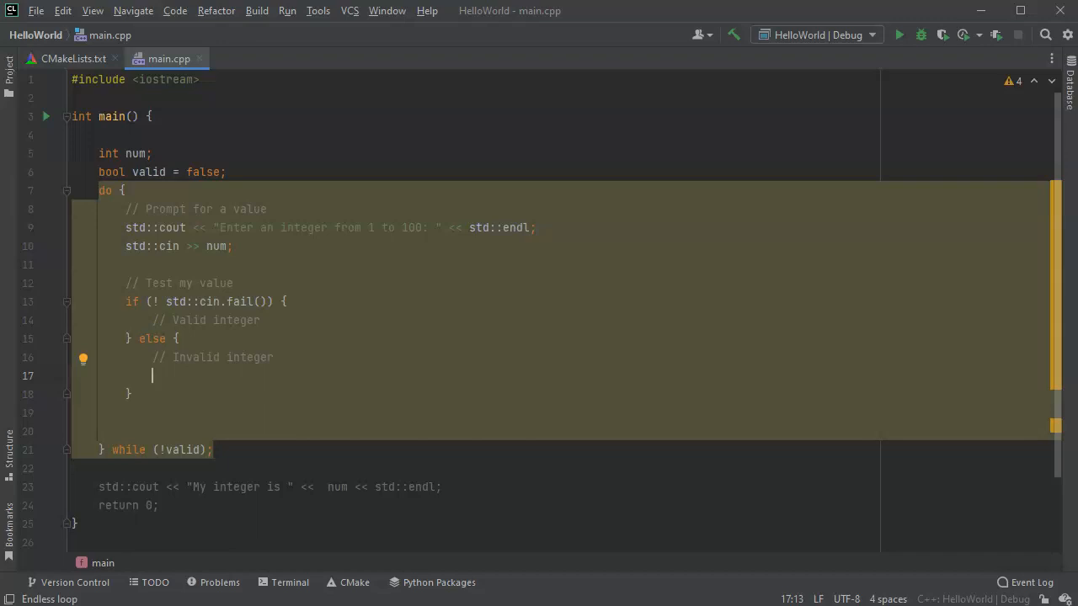
text(std::cout <<)
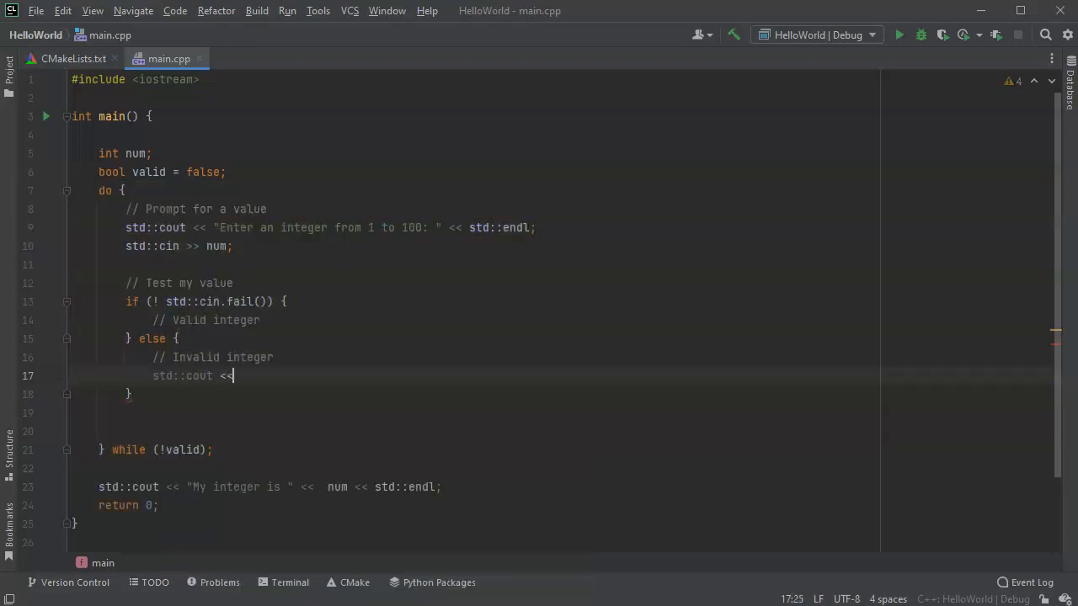
Print "That is not an integer!" with std::endl in the else branch
text("")
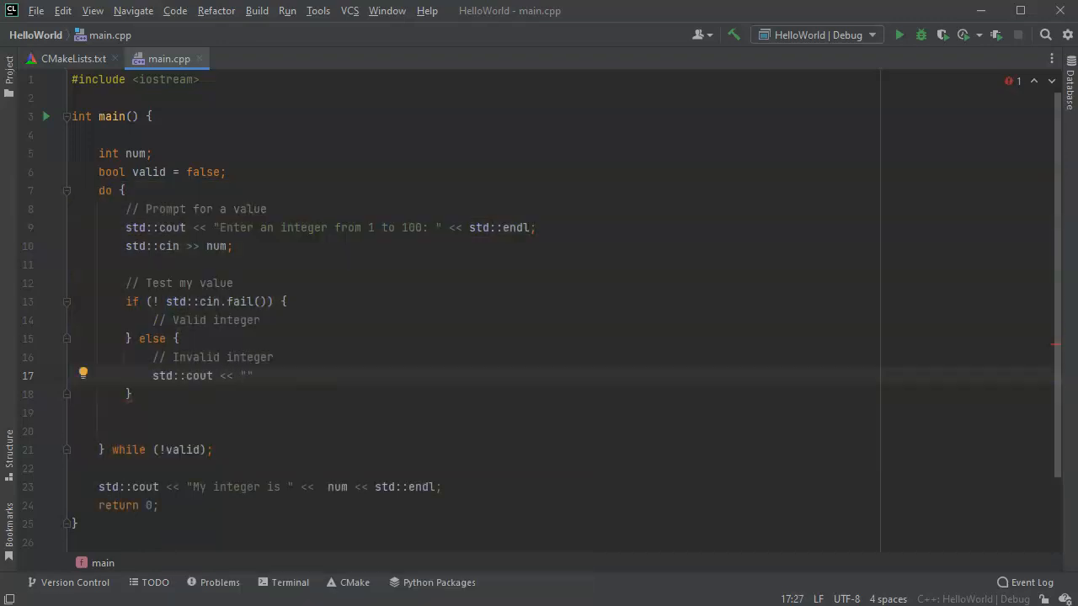
text(That)
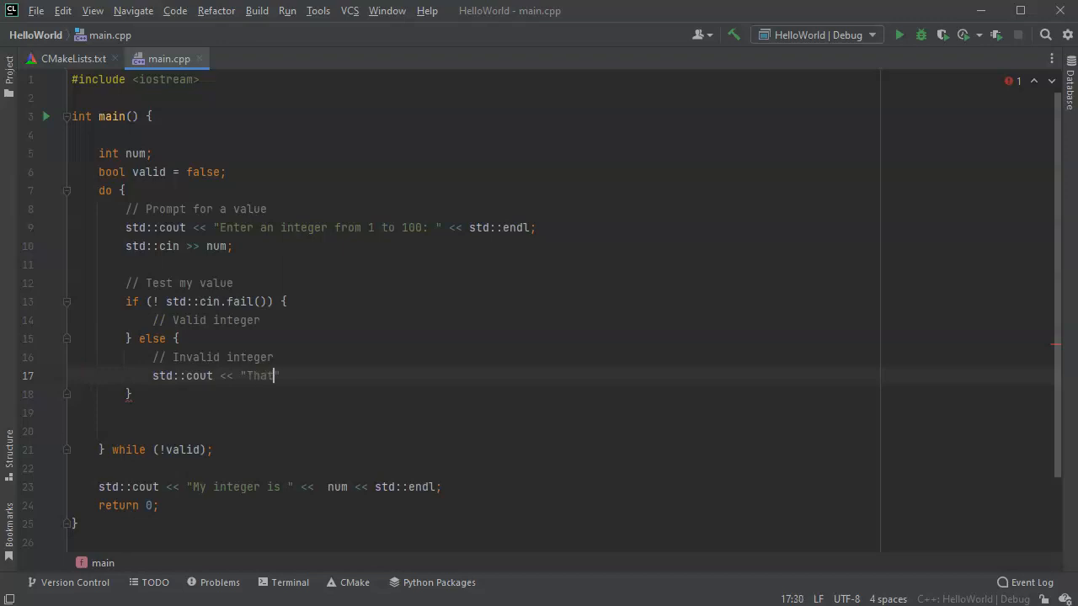
text(is not an integer)
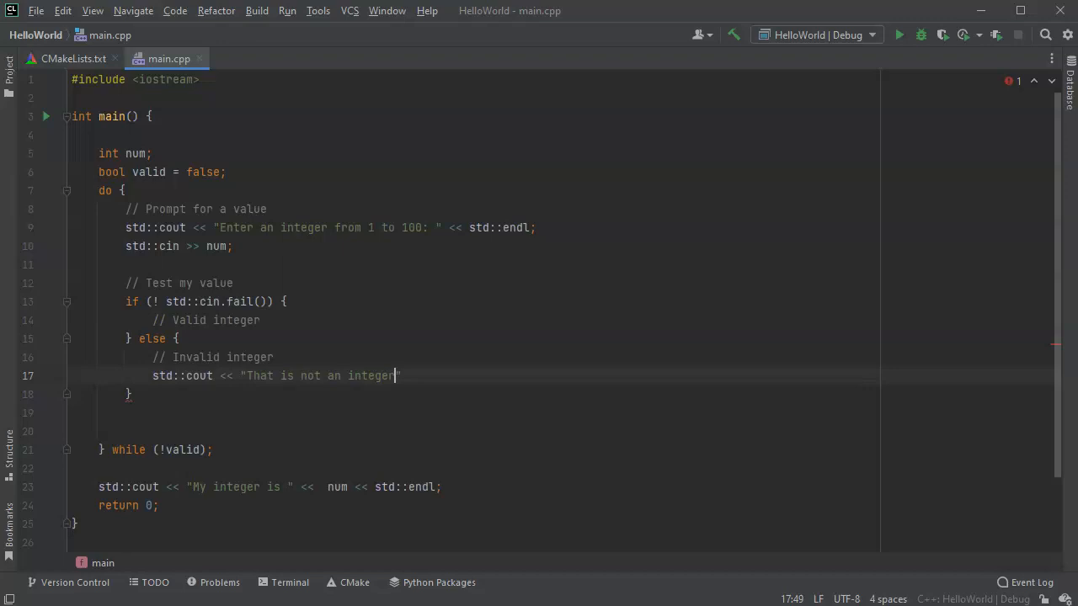
text(")
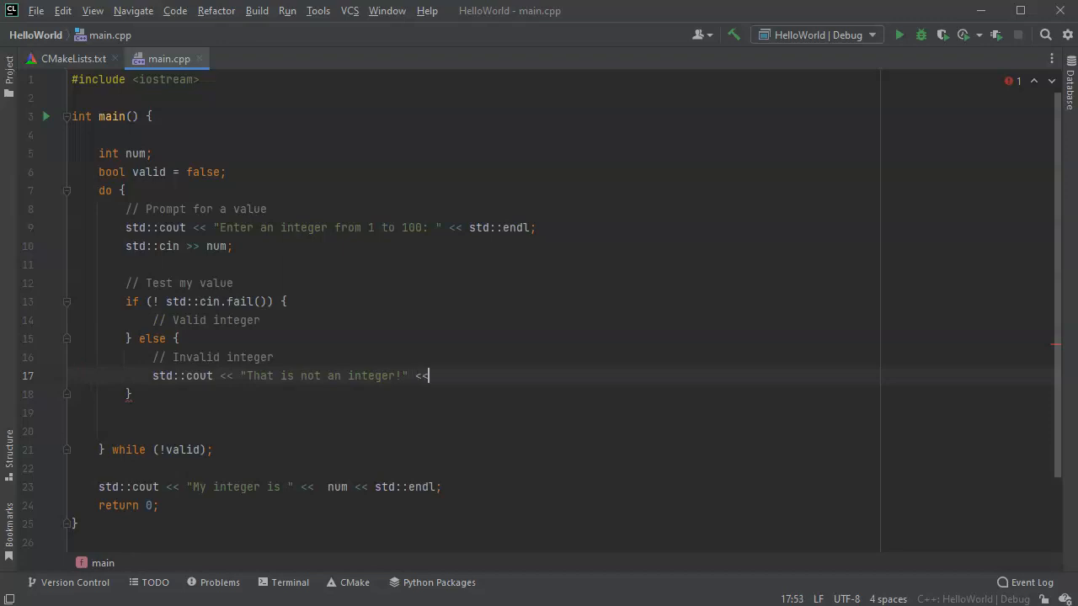
text(std)
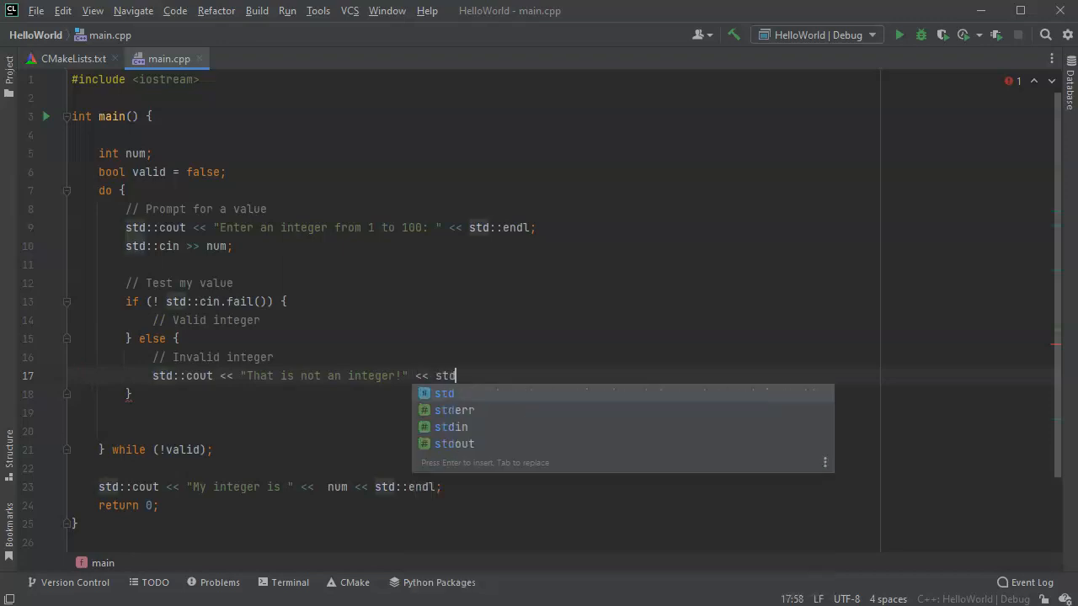
text(::endl;)
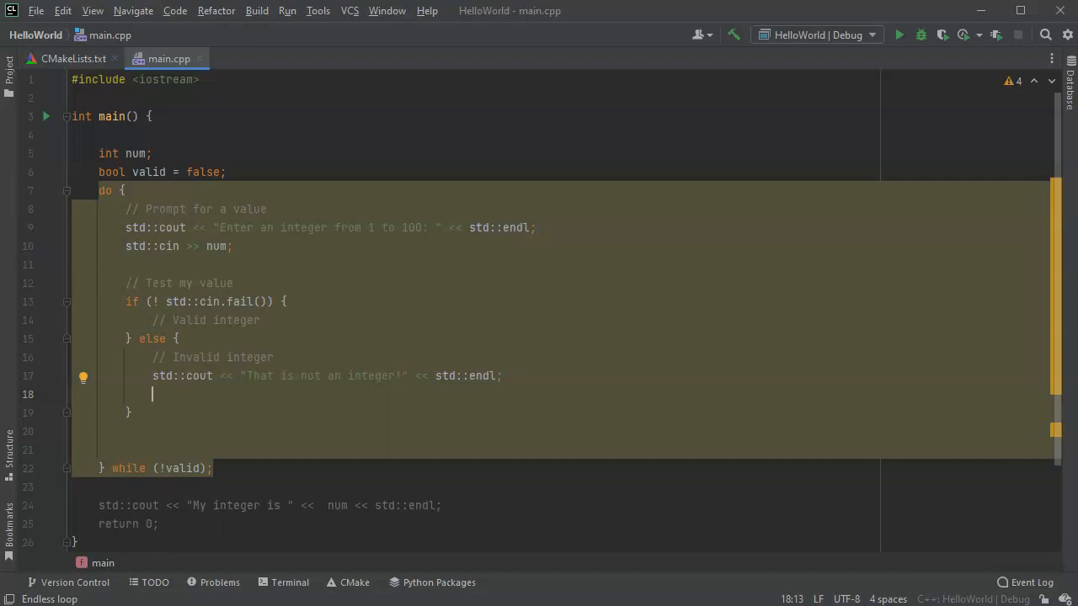
text(std::cin)
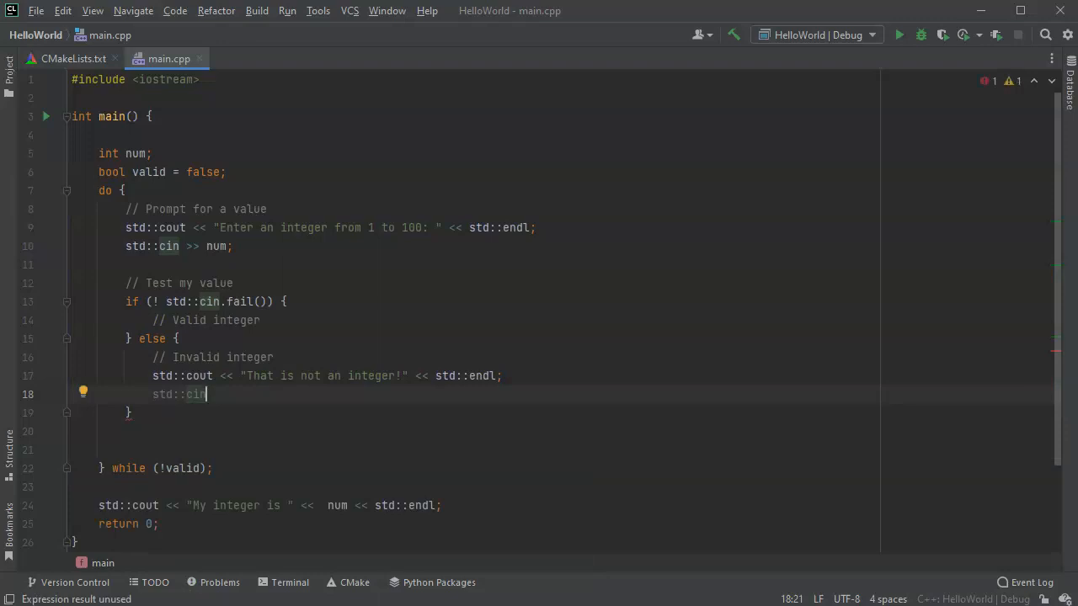
Add `std::cin.clear();` and `std::cin.ignore(INT_MAX, '\n');` to the invalid-integer branch
text(.clear();)
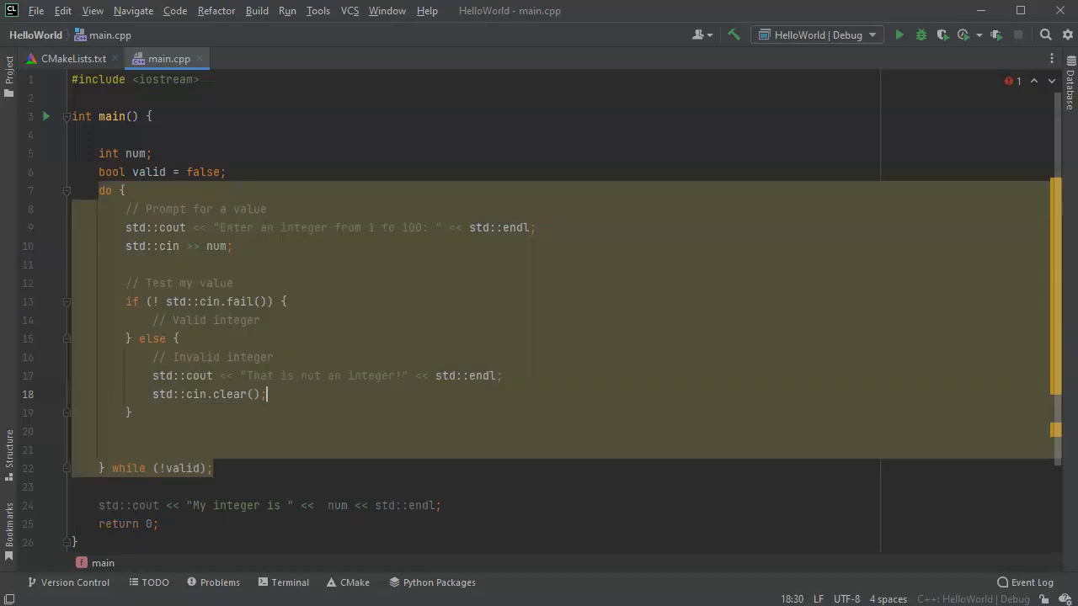
text(s)
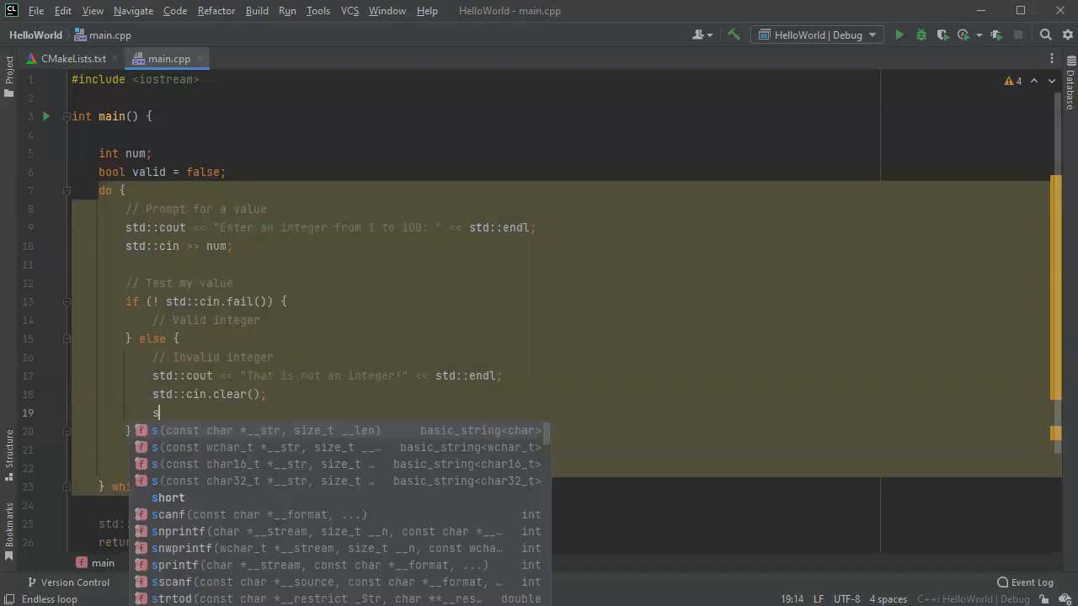
text(td::c)
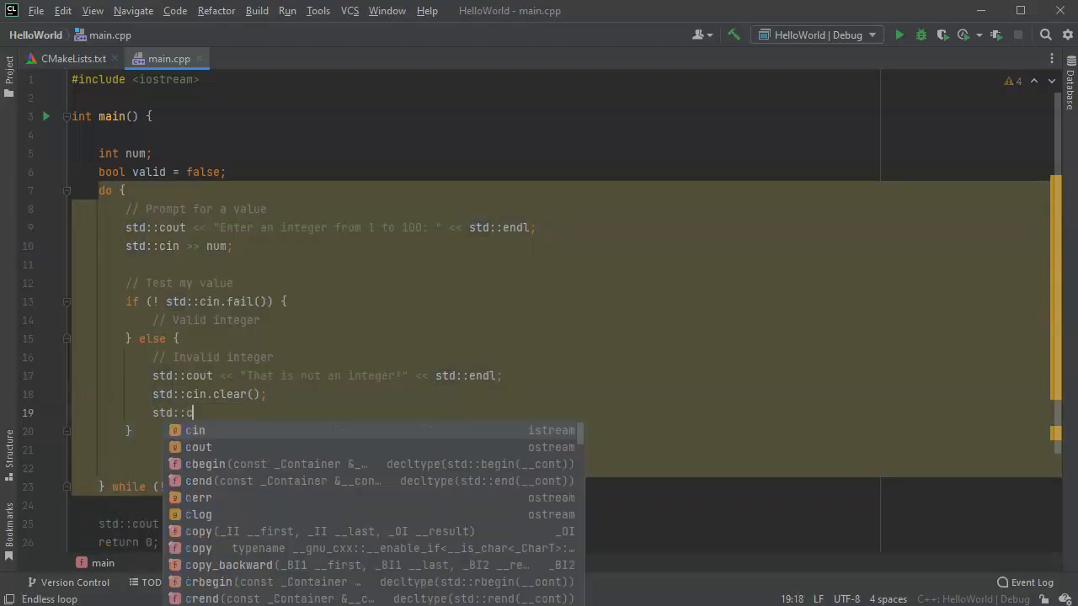
text(in.)
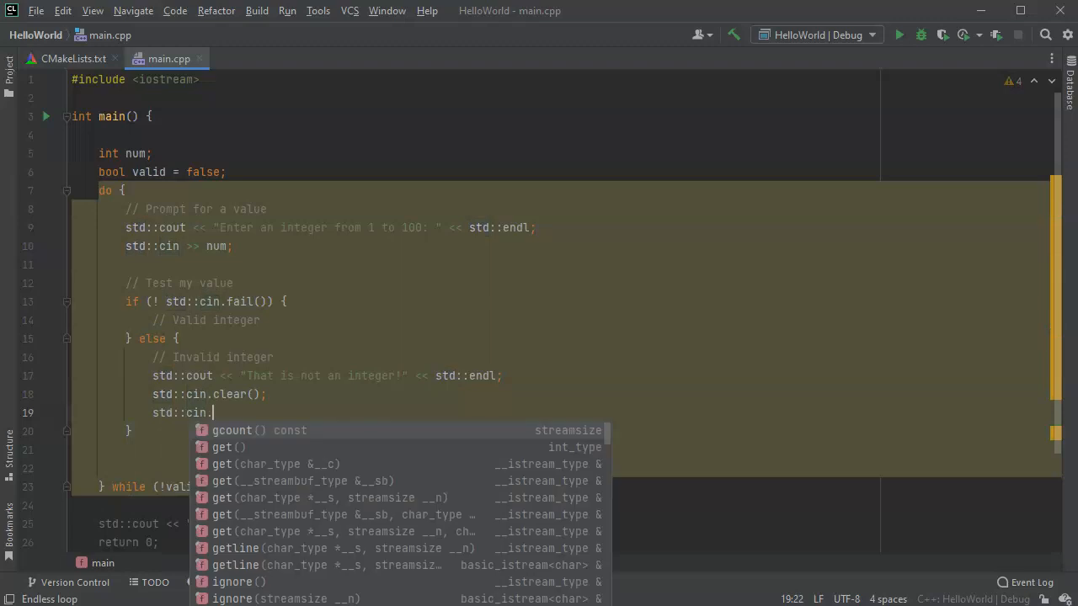
text(ignore()
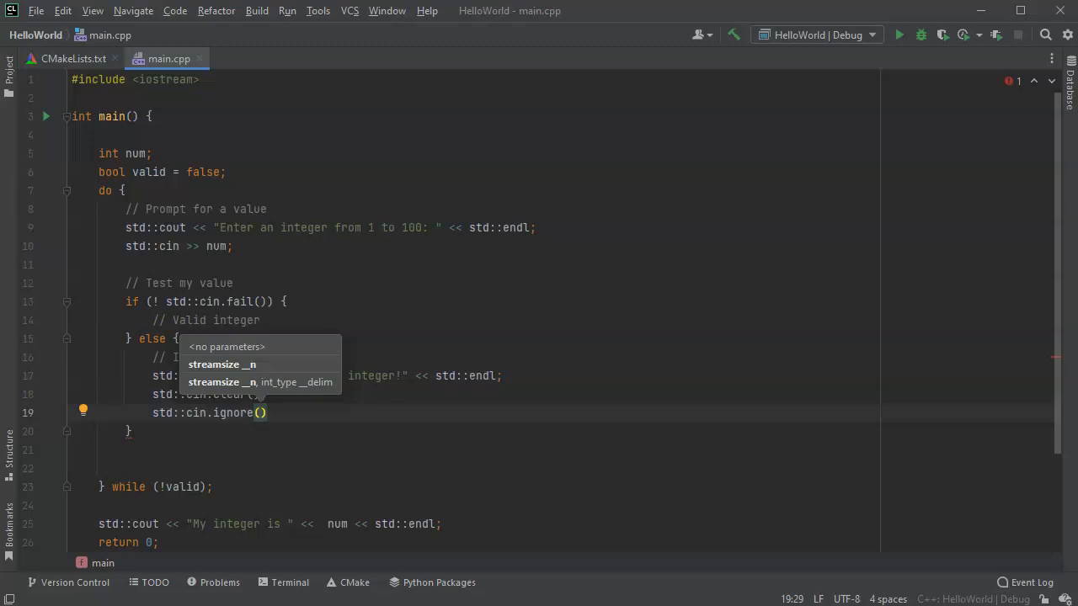
text(INT_MAX,)
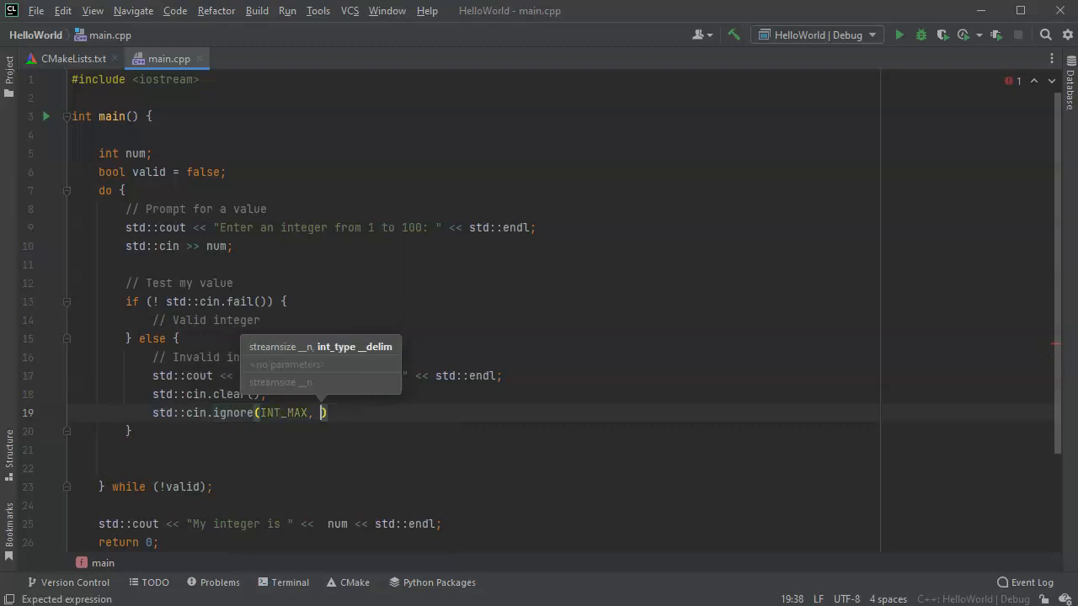
text('\n')
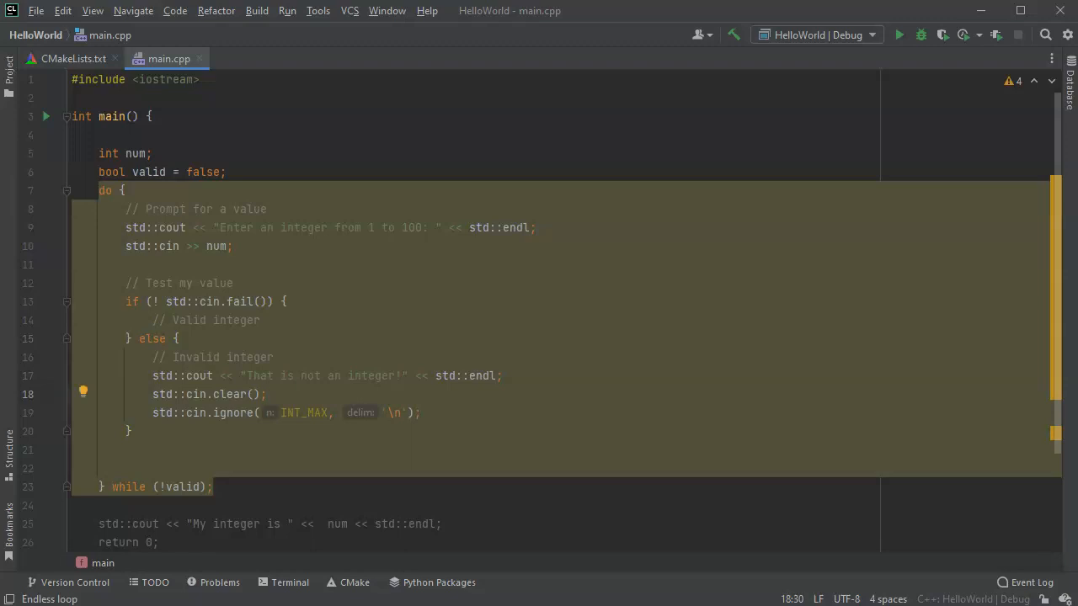
click(261, 320)
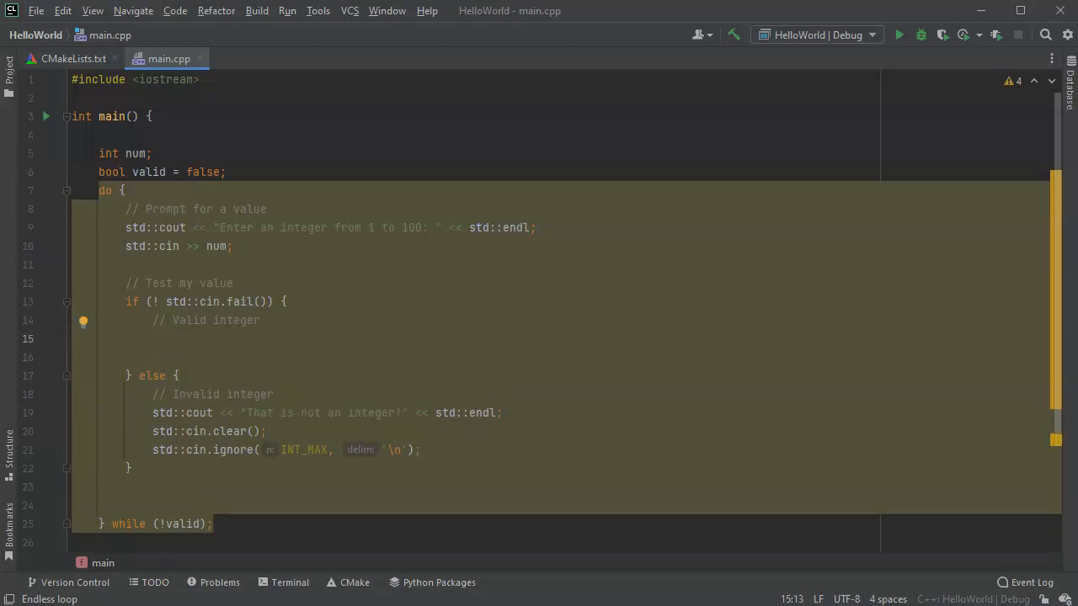
Add nested `if (num >= 1 && num <= 100)` setting `valid = true`, with an empty else
text(if ())
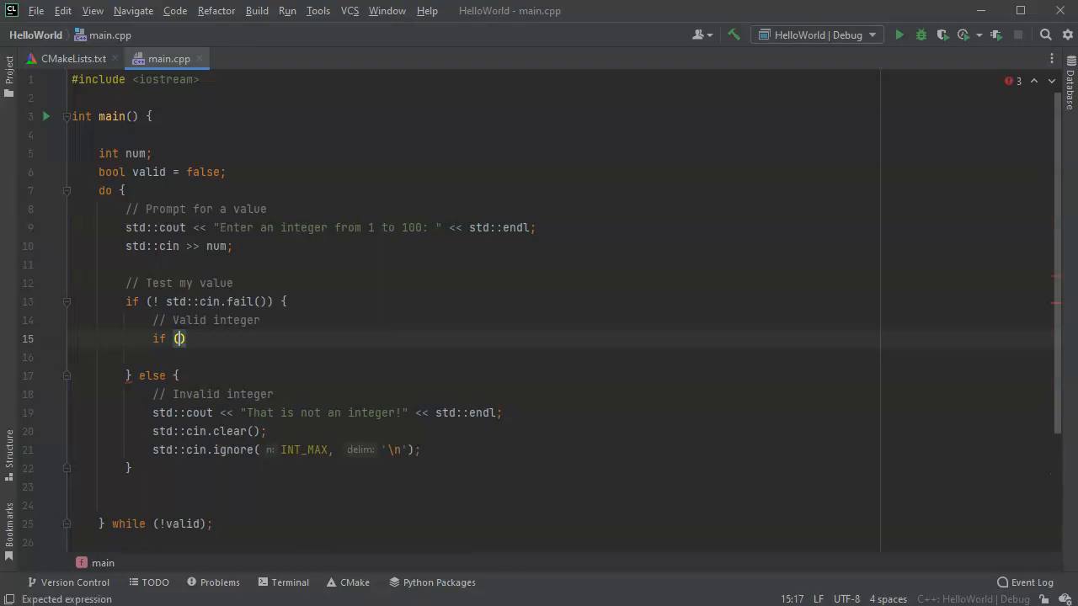
text(num)
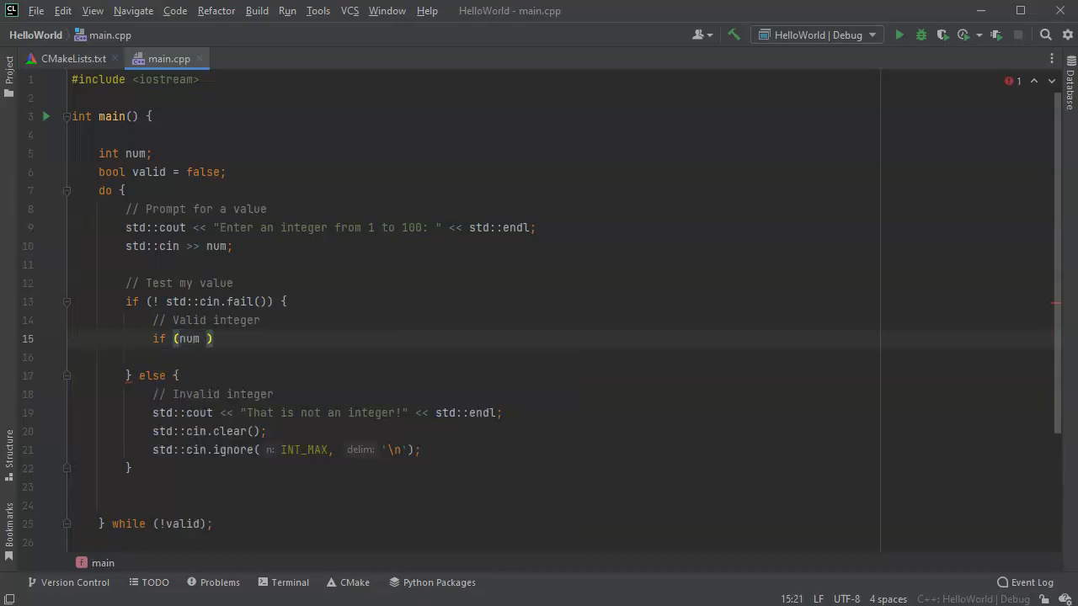
text(>= 1 &&)
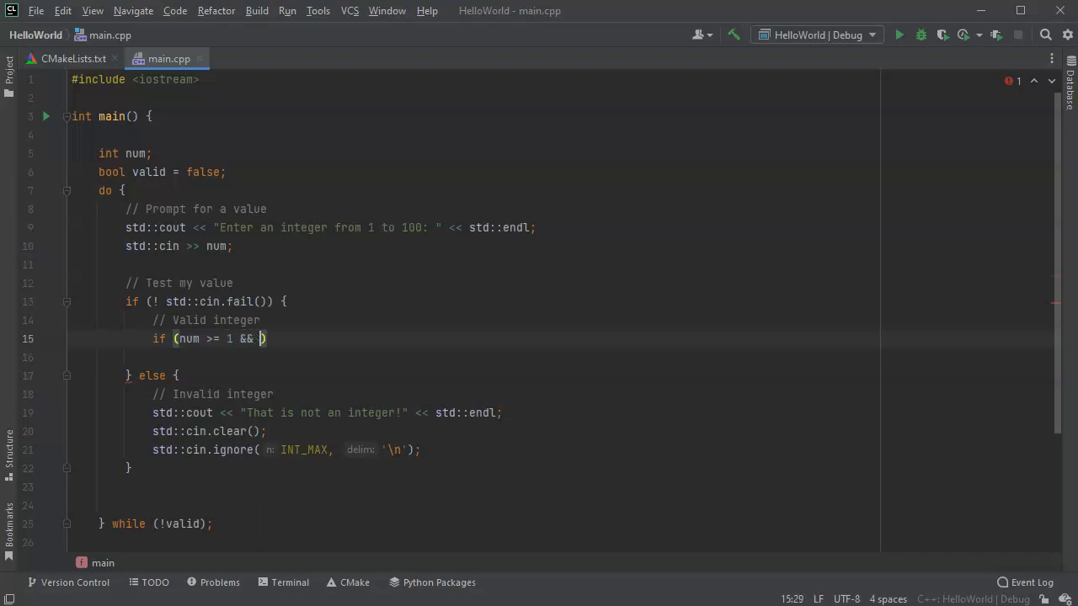
text(num <)
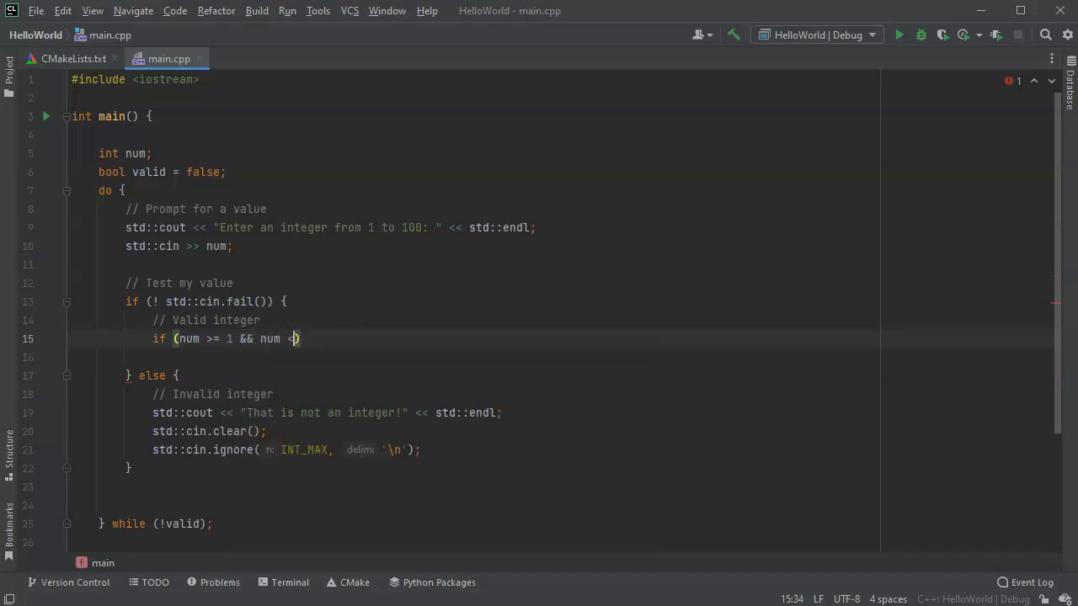
text(=)
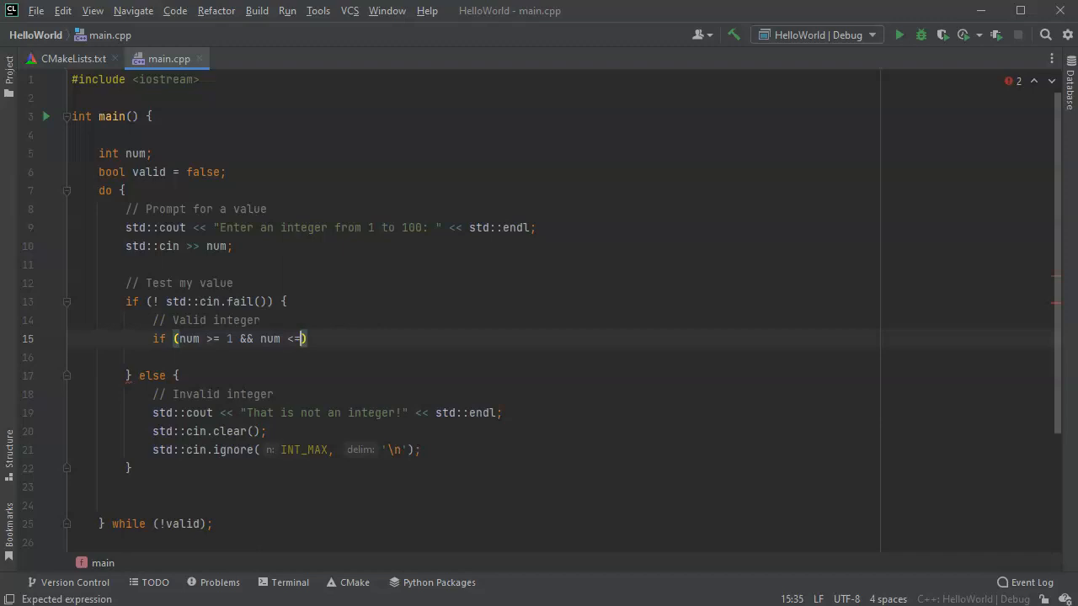
text(100)
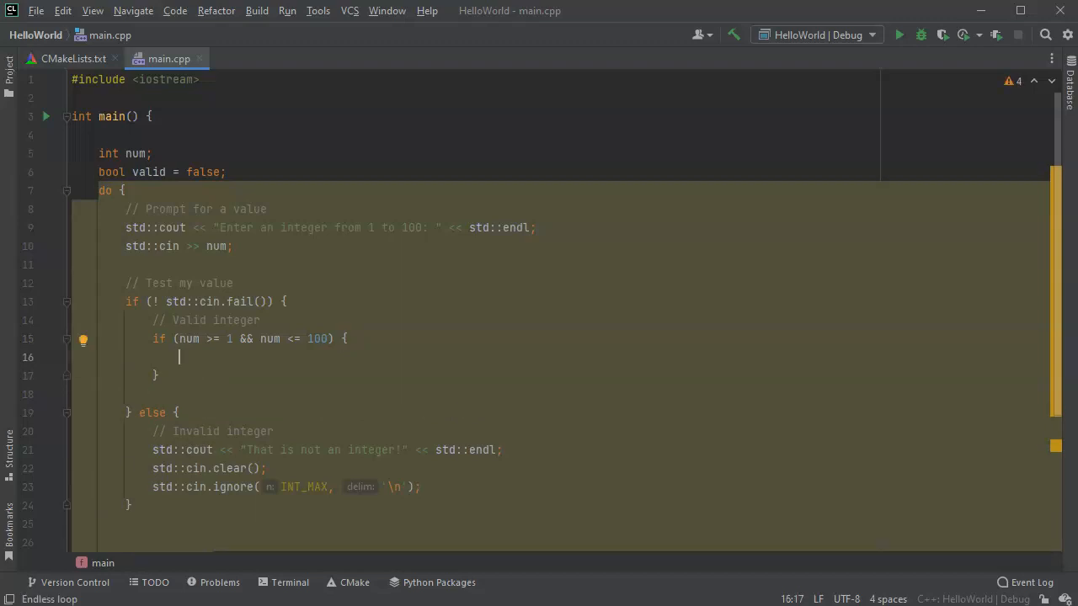
text(v)
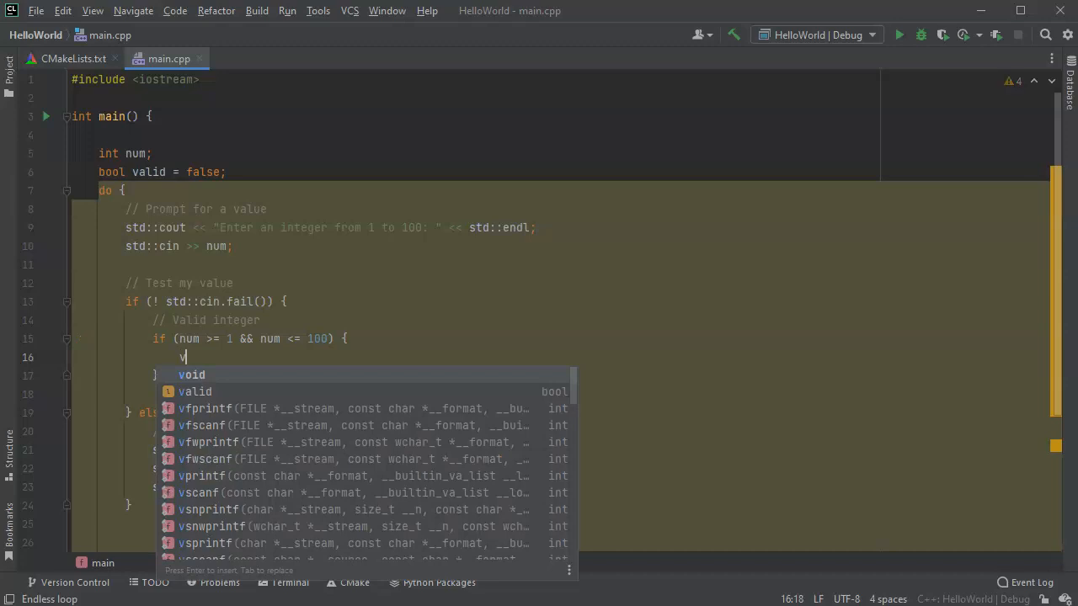
text(alid = true;)
click(476, 376)
text( else {)
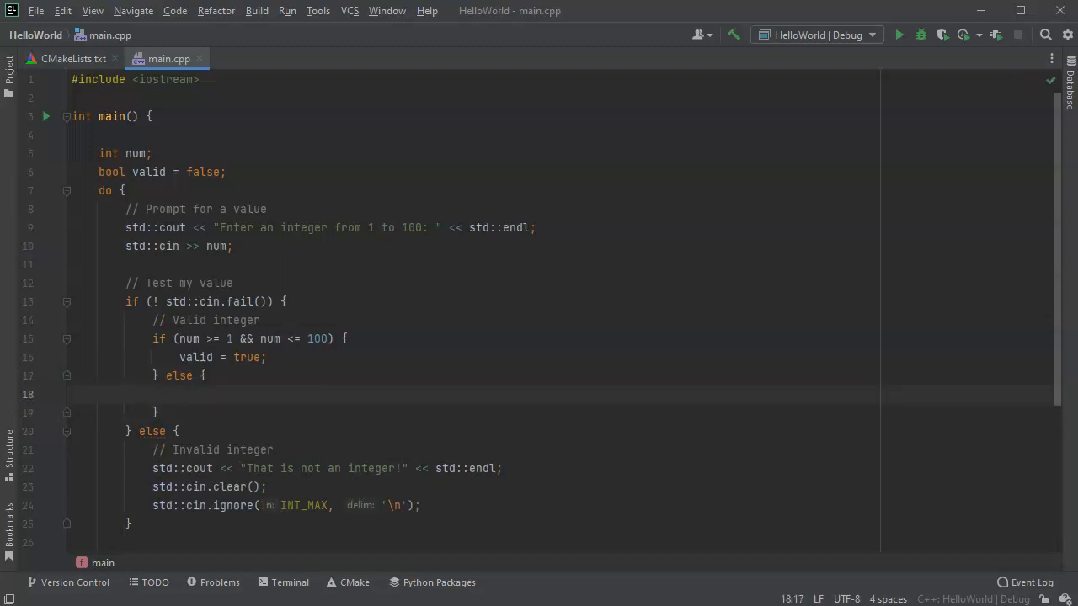
Write std::cout << "Integer is out of range." << std::endl on line 18
text(std::)
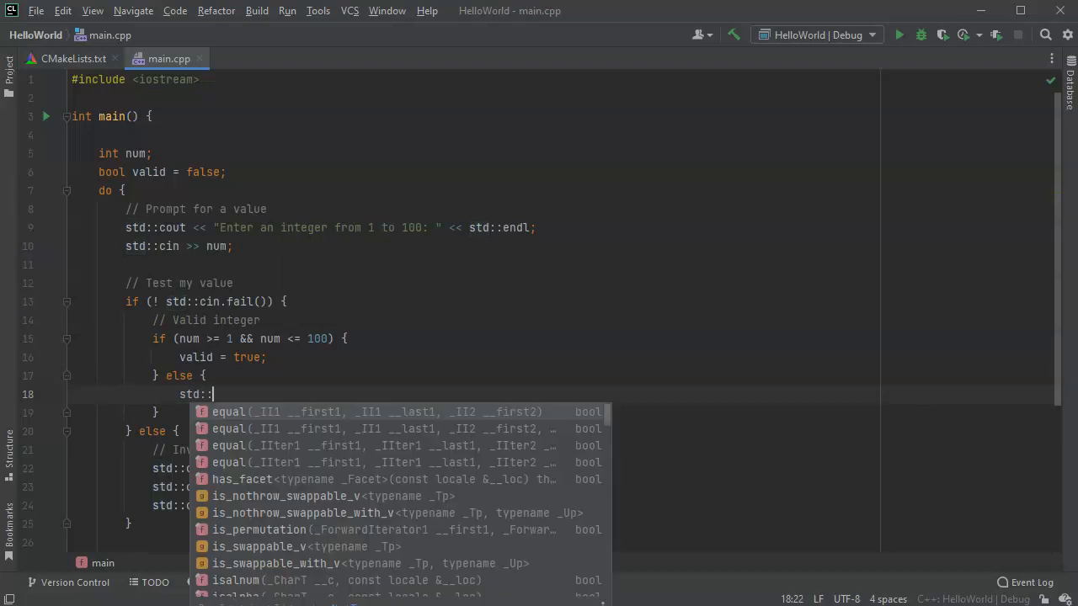
text(cout)
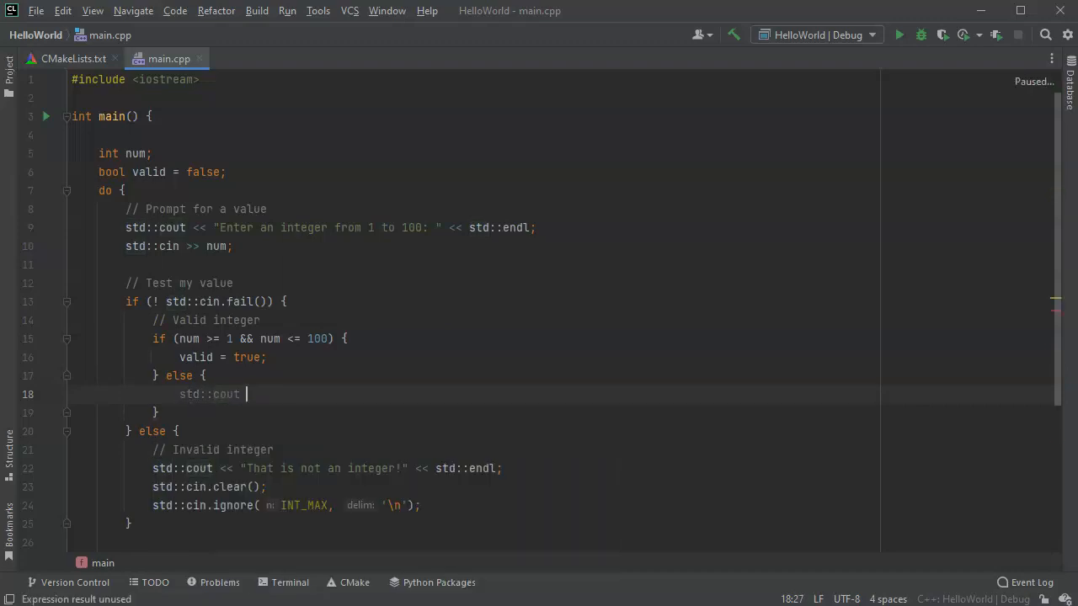
text(<< "In)
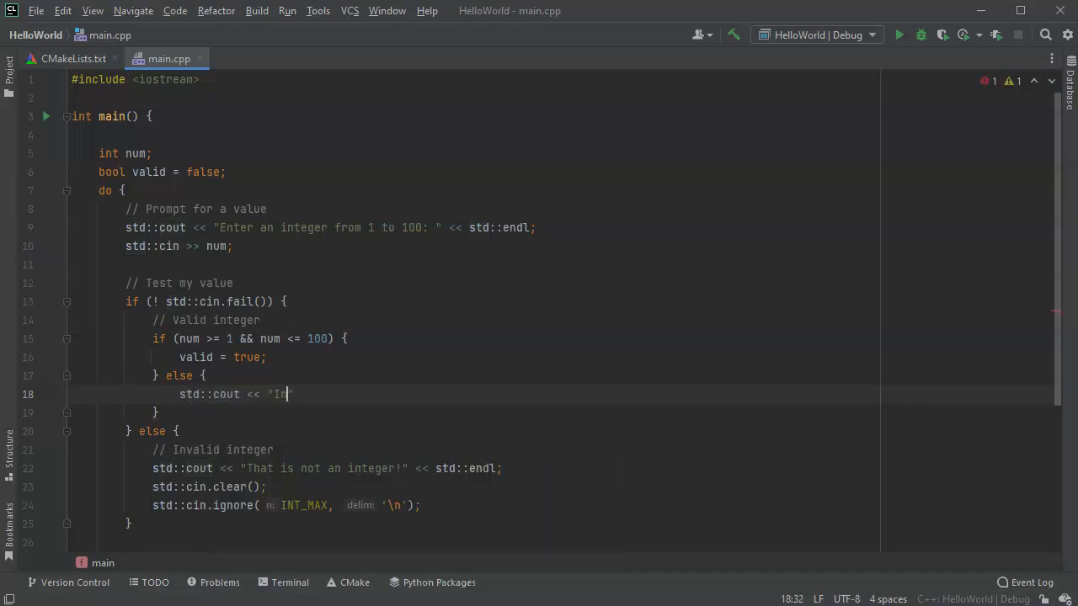
text(nteger)
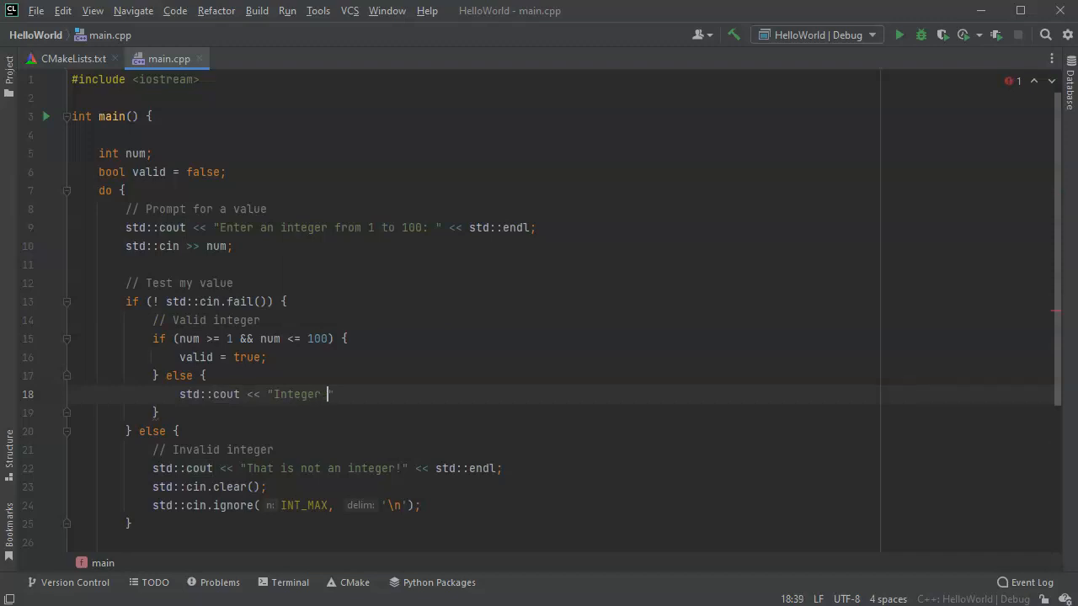
text(is out of)
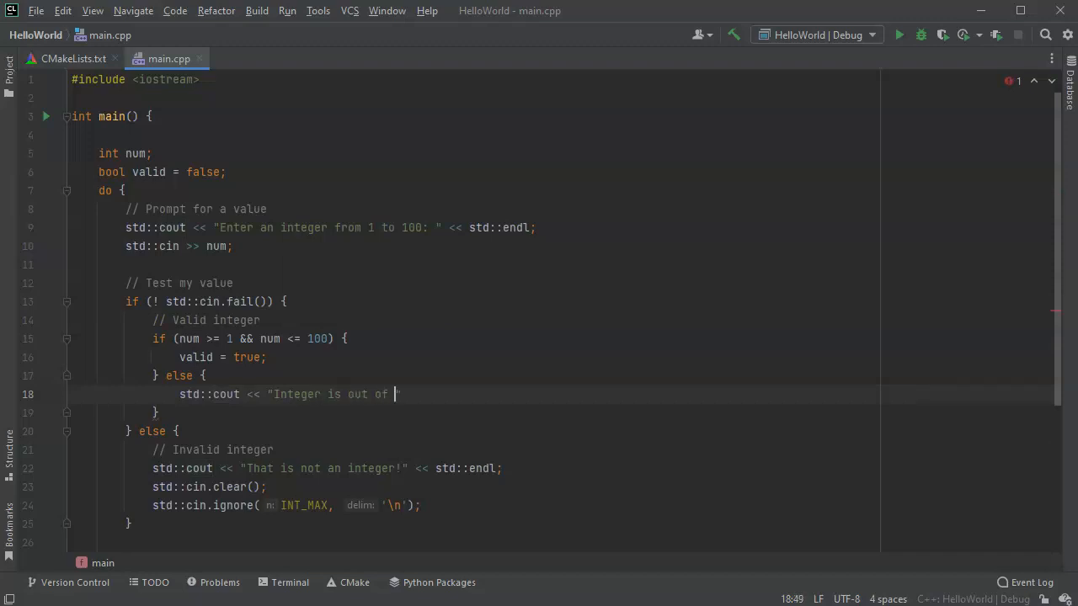
text(range)
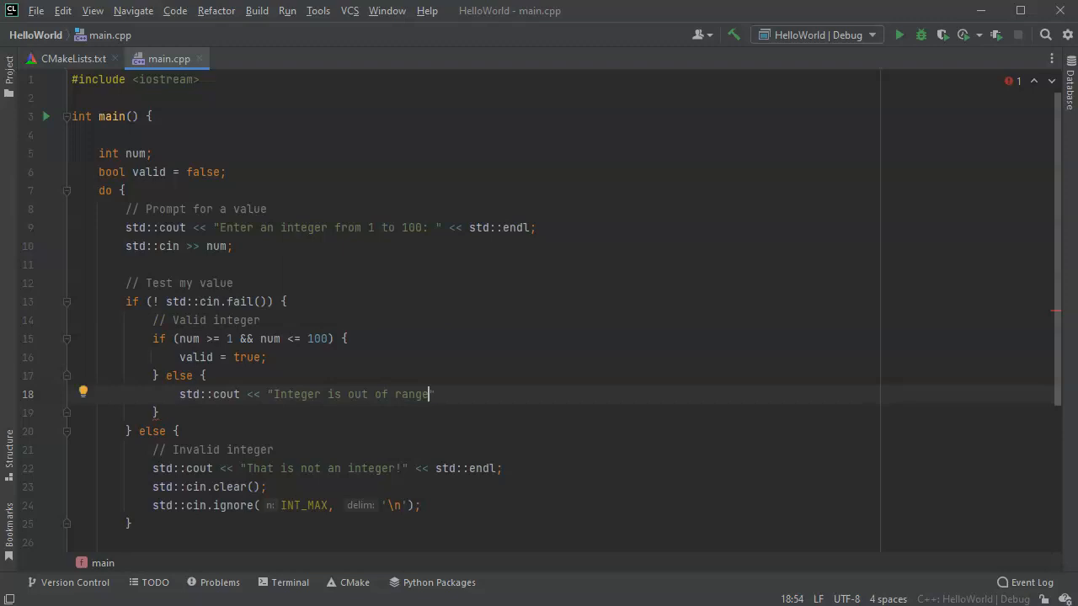
text(." <<)
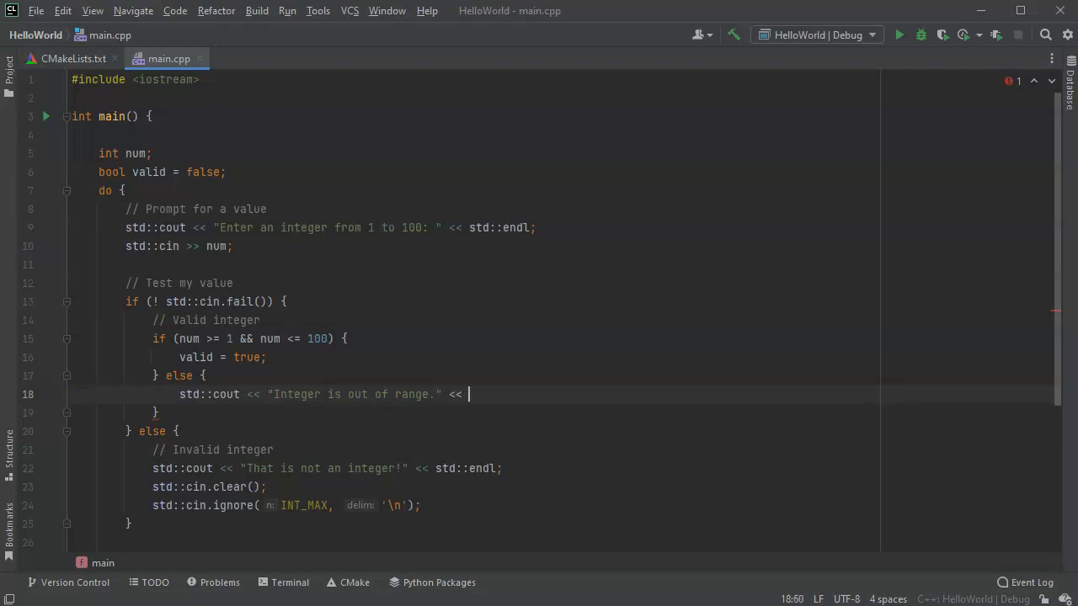
text(s)
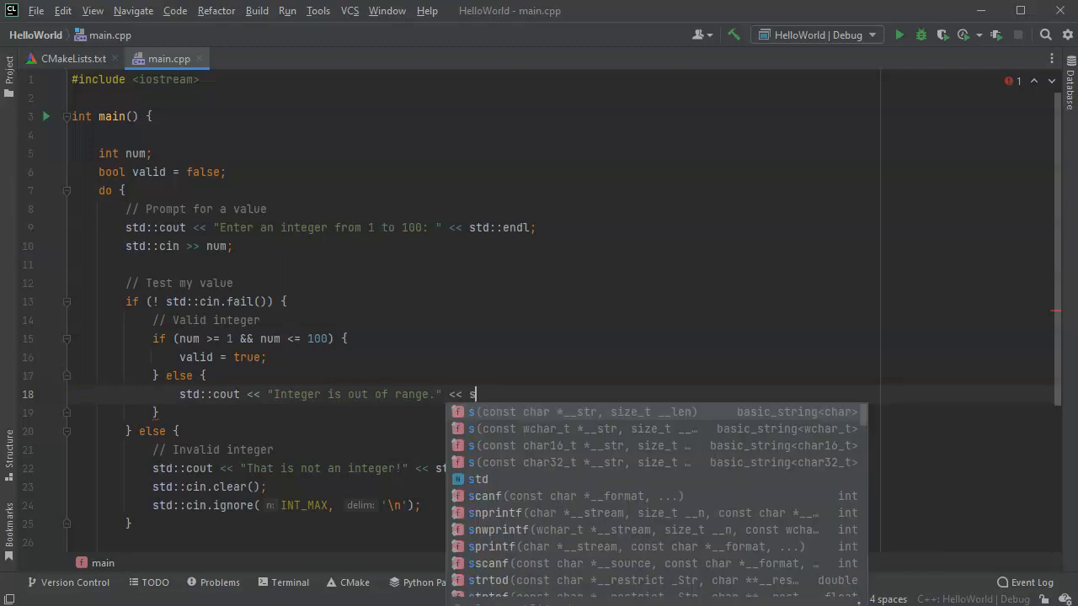
text(td::endl;)
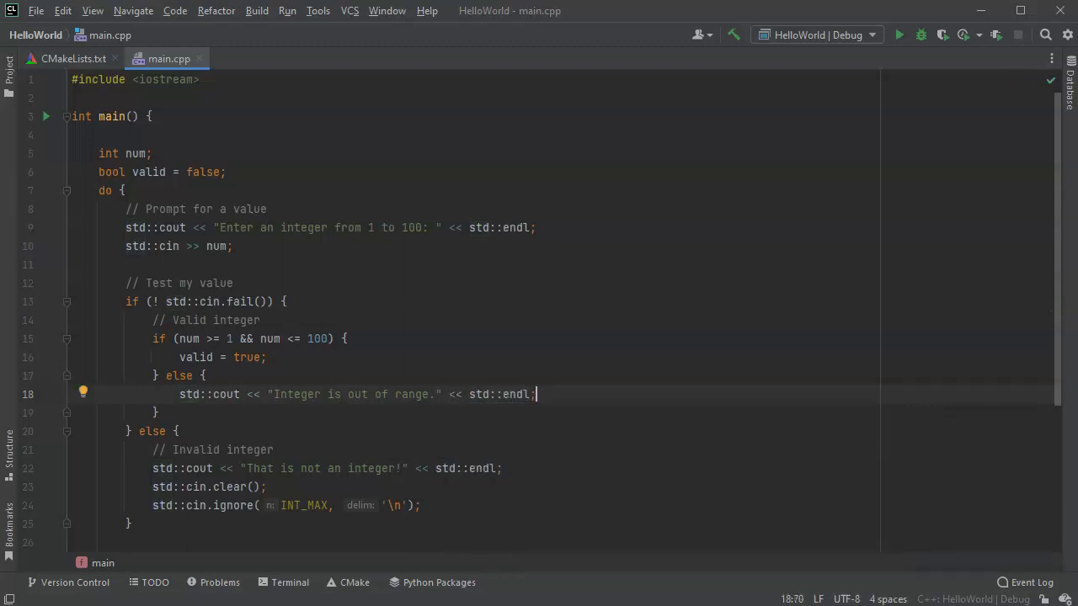
Run 'HelloWorld' from the Run menu and focus the Run console for input
scroll(down, 3)
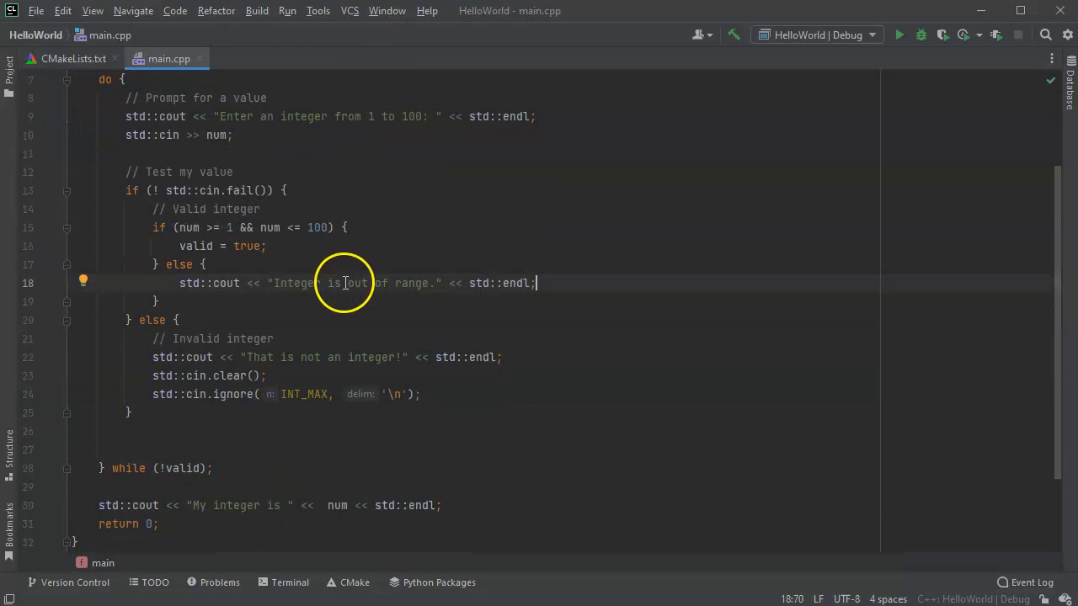
scroll(up, 3)
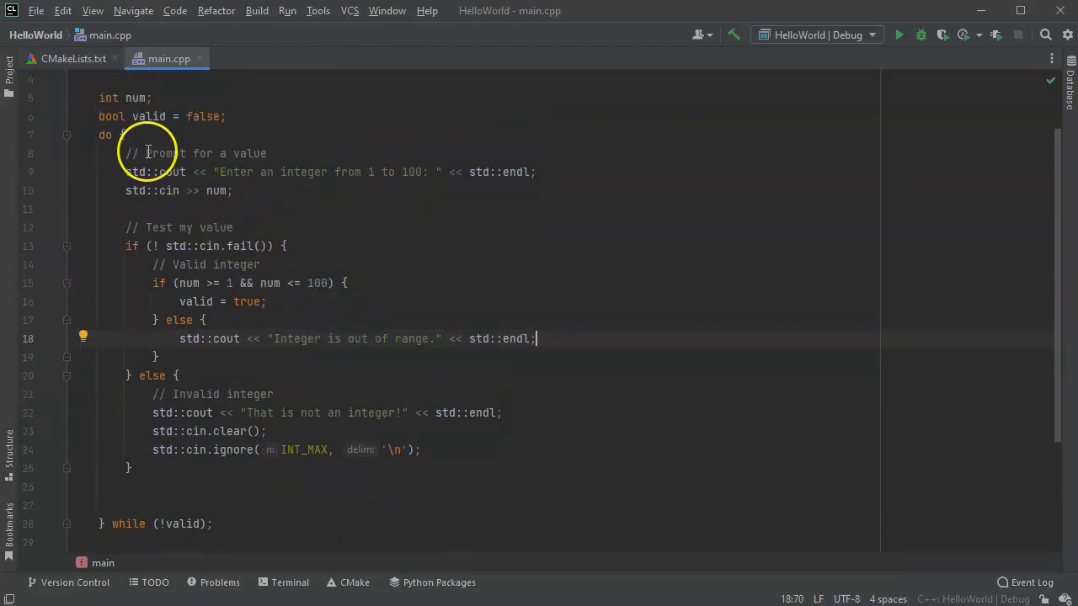
mouse_move(165, 481)
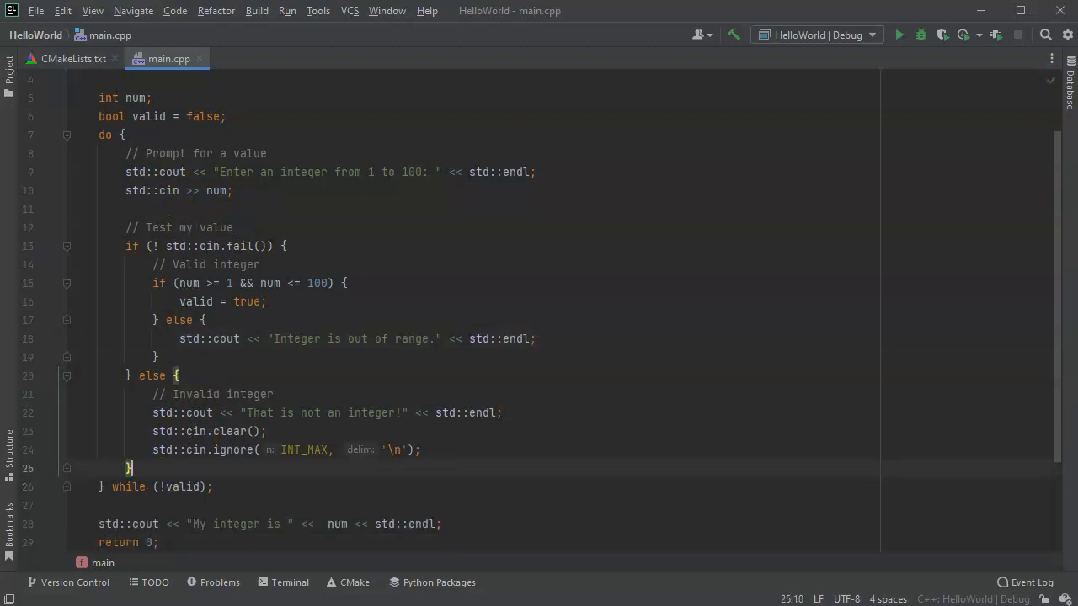
mouse_move(459, 377)
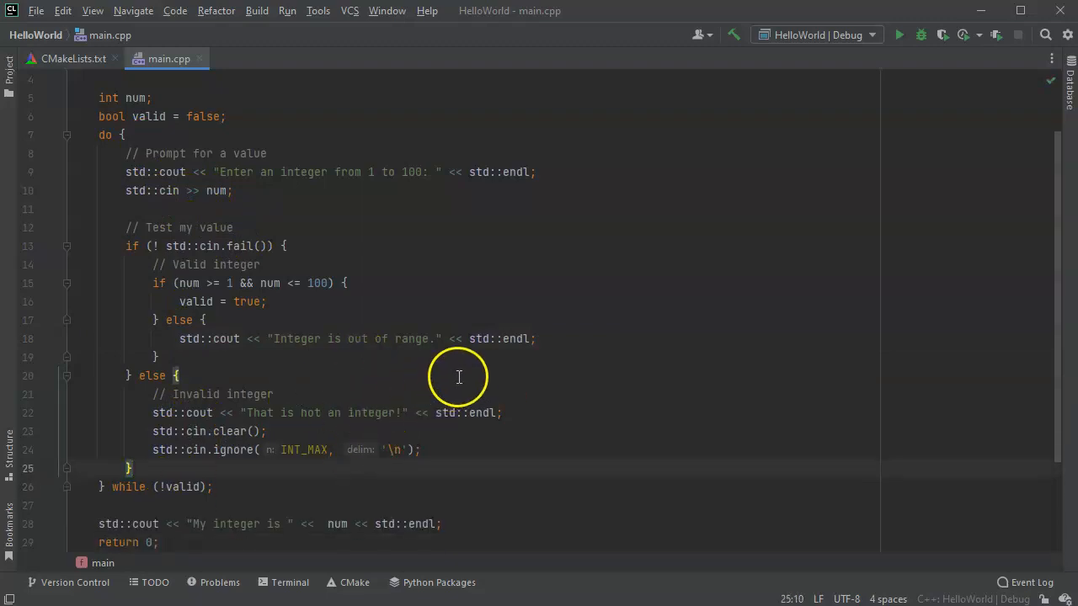
click(287, 10)
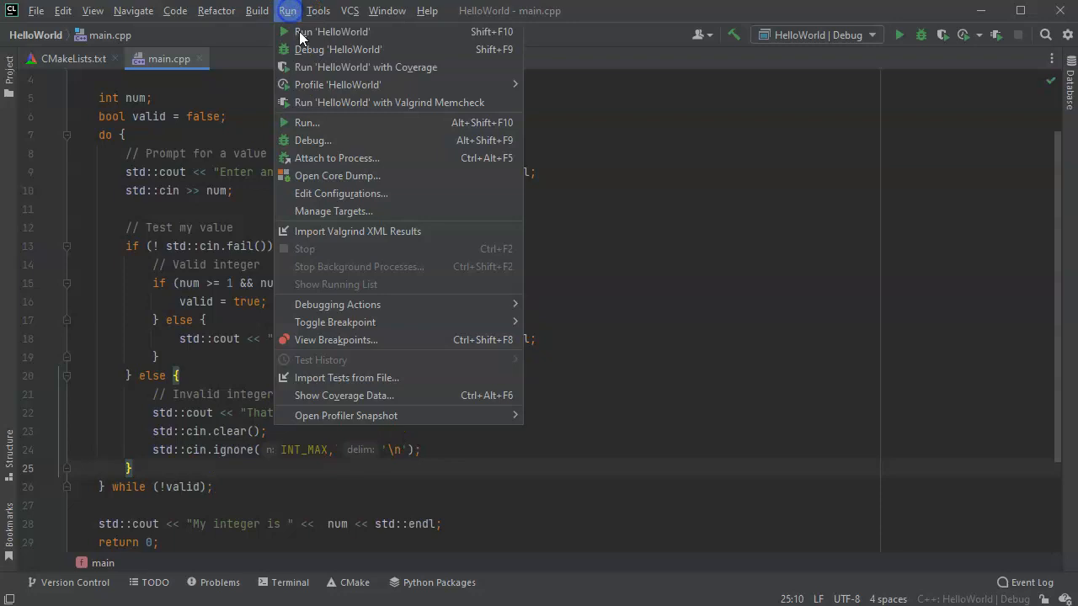
click(331, 31)
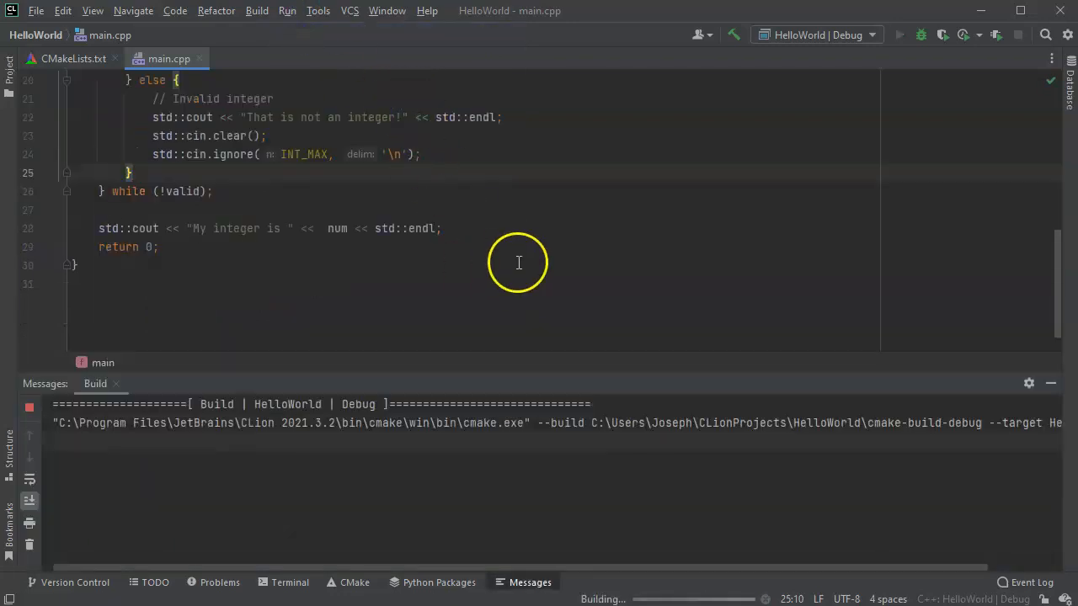
click(898, 34)
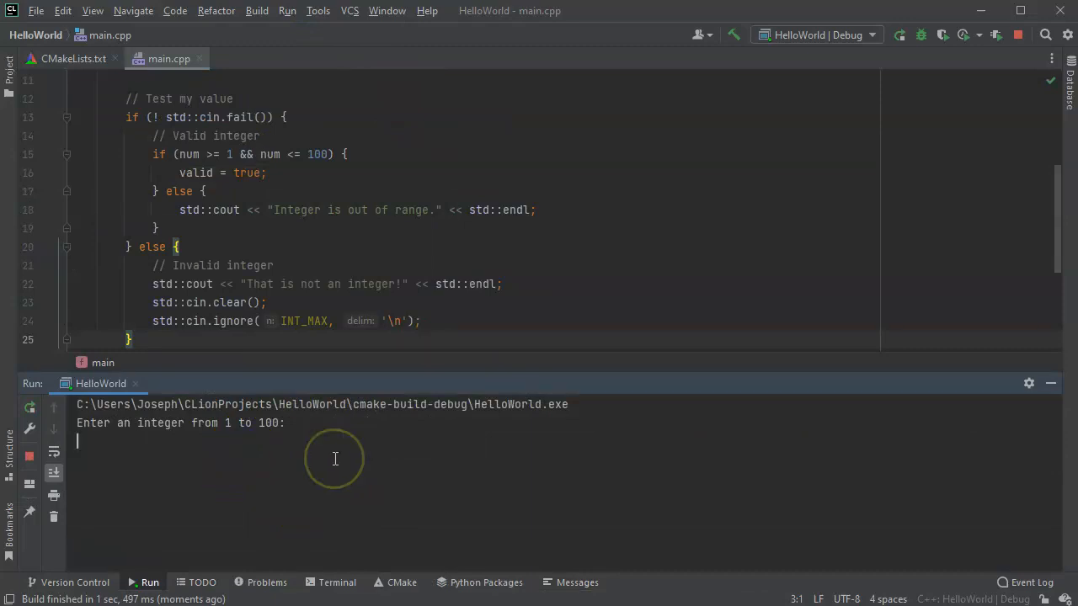
Enter invalid input 'apple', then 50 until 'My integer is 50' prints
text(apple)
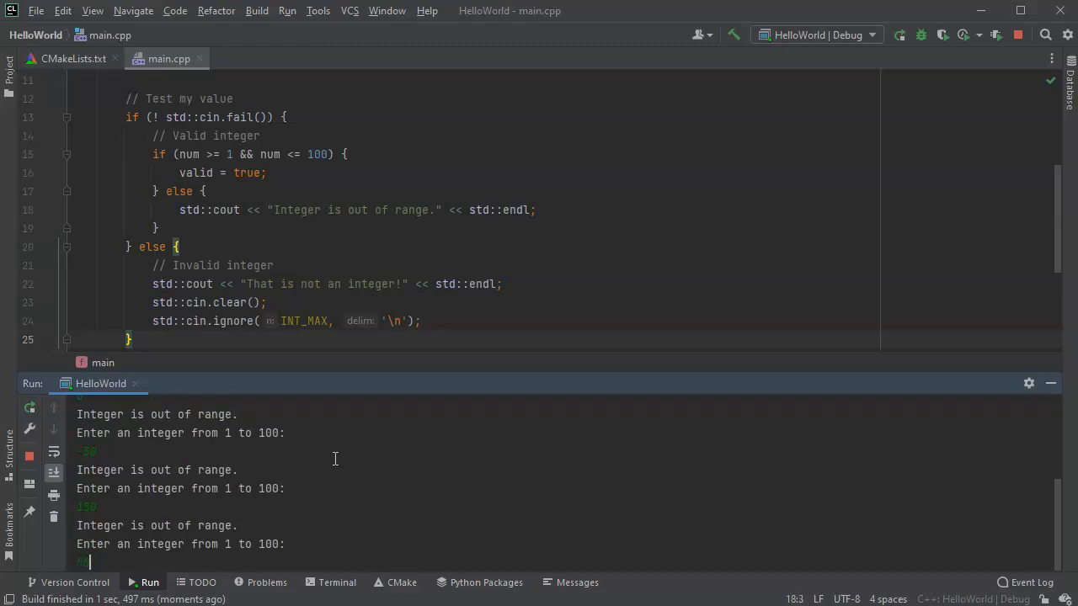
text(50)
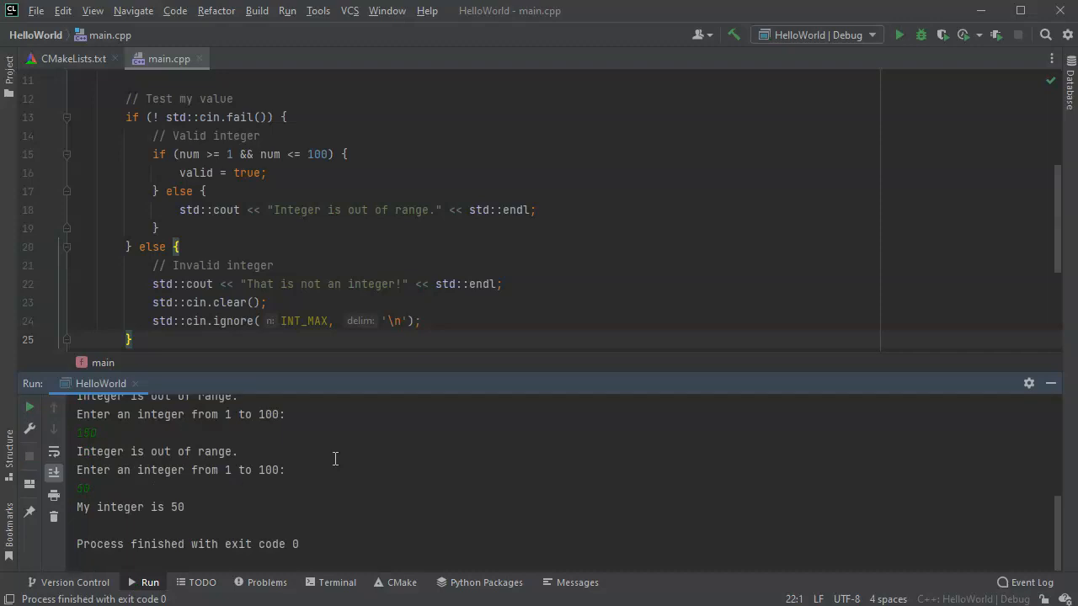
mouse_move(1050, 383)
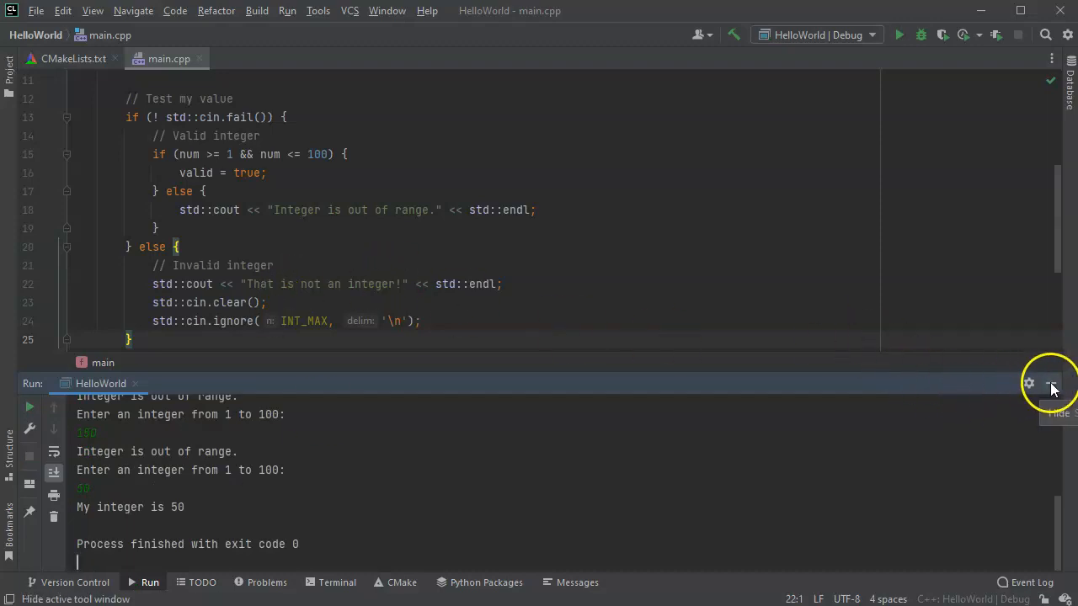
Hide the Run tool window and scroll back up through main.cpp
click(1051, 383)
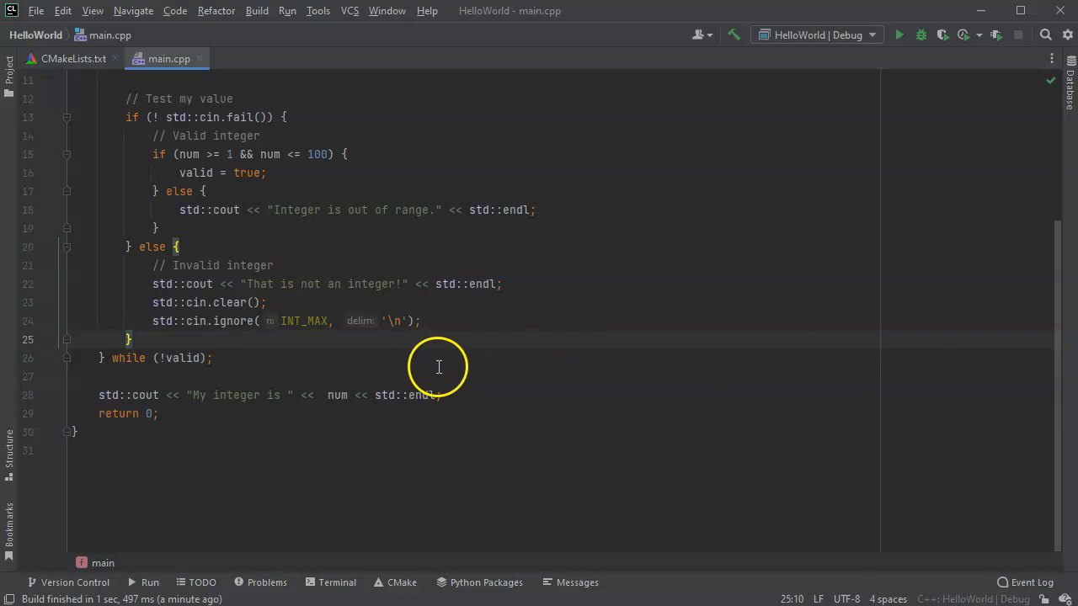
scroll(up, 3)
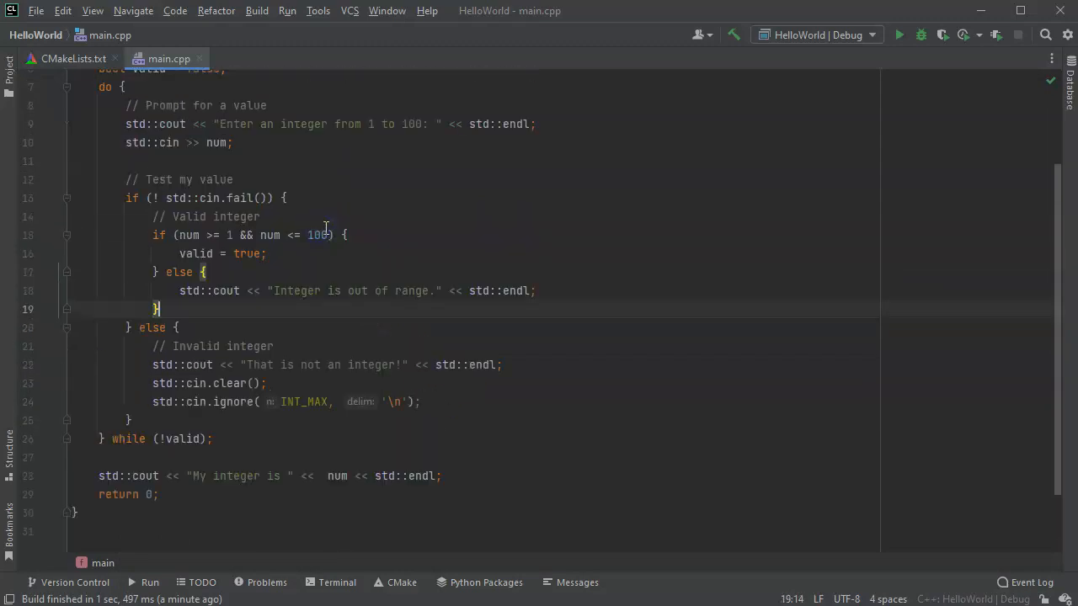
scroll(up, 3)
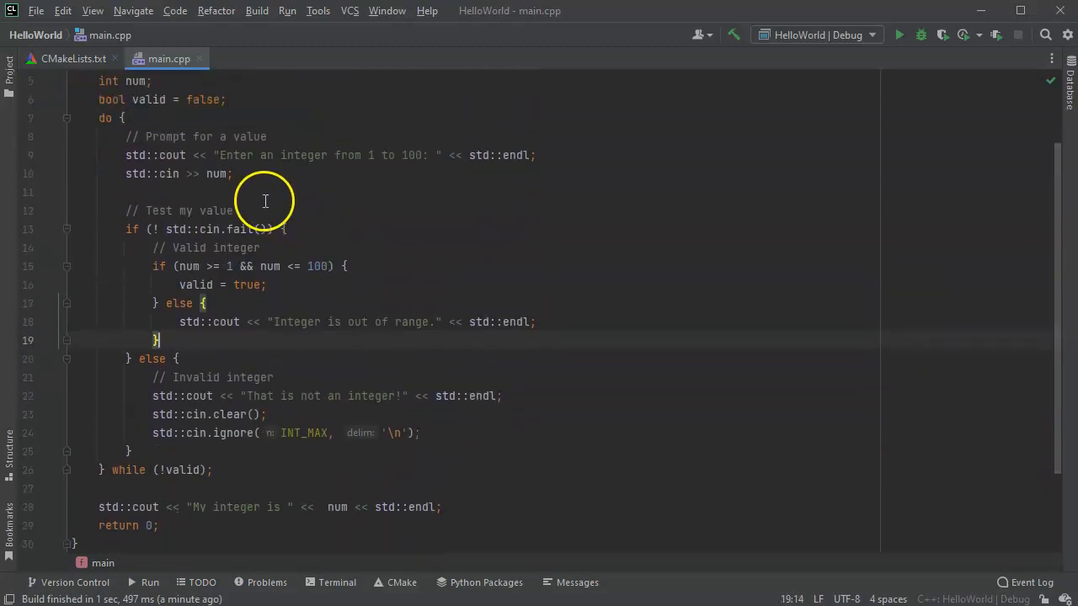
mouse_move(72, 88)
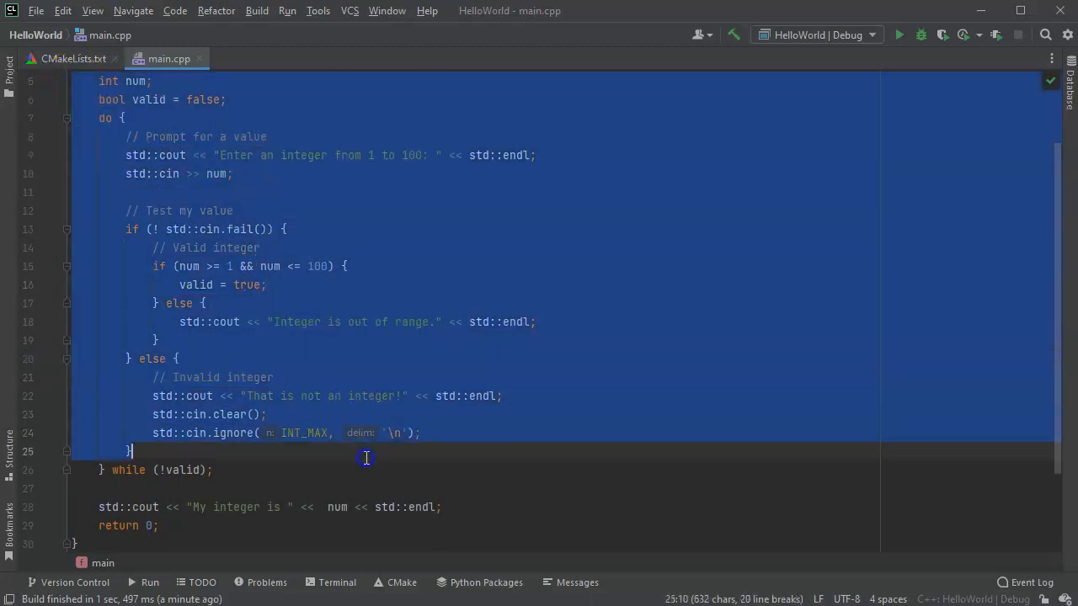
click(172, 195)
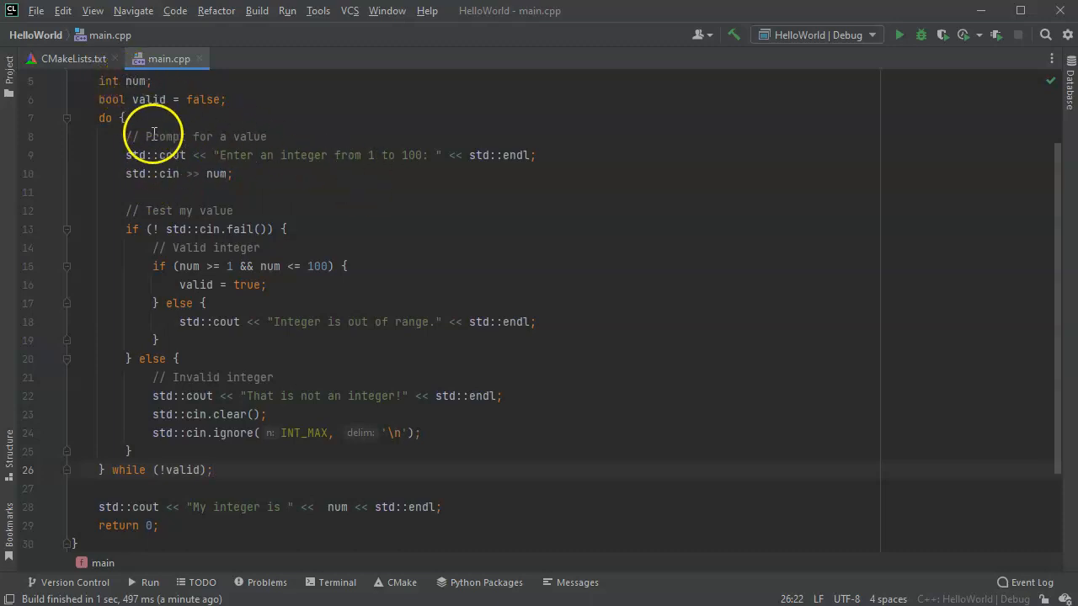
mouse_move(338, 447)
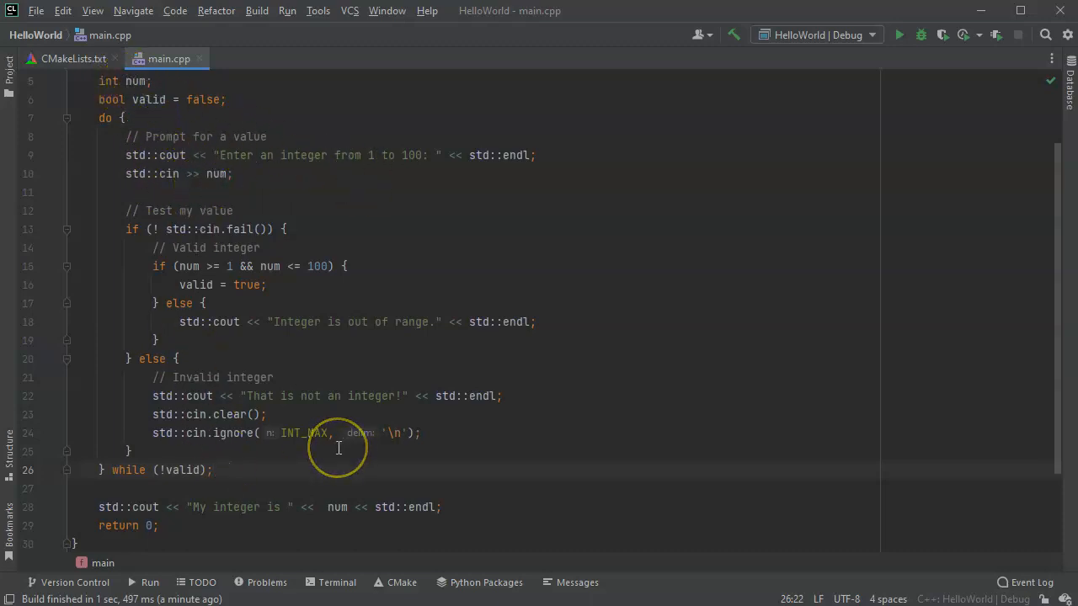
mouse_move(347, 437)
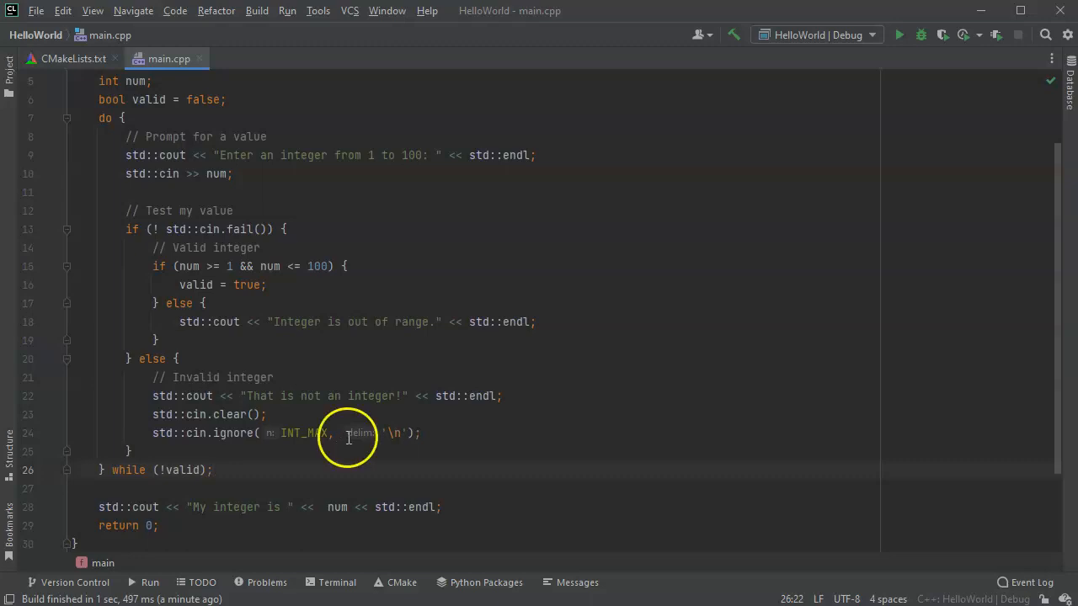
mouse_move(139, 175)
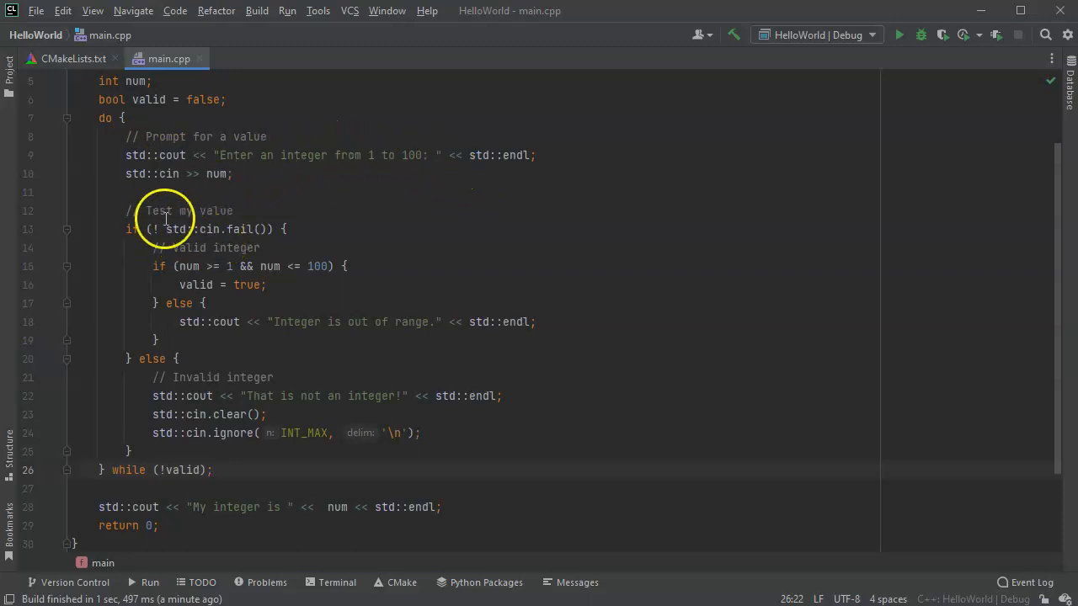
mouse_move(329, 321)
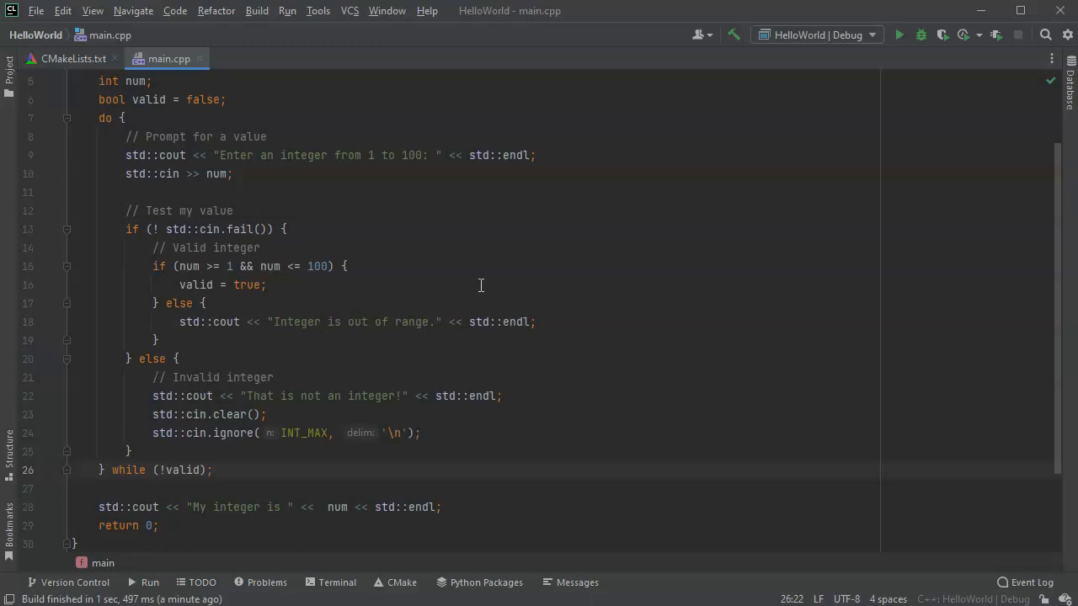
click(213, 470)
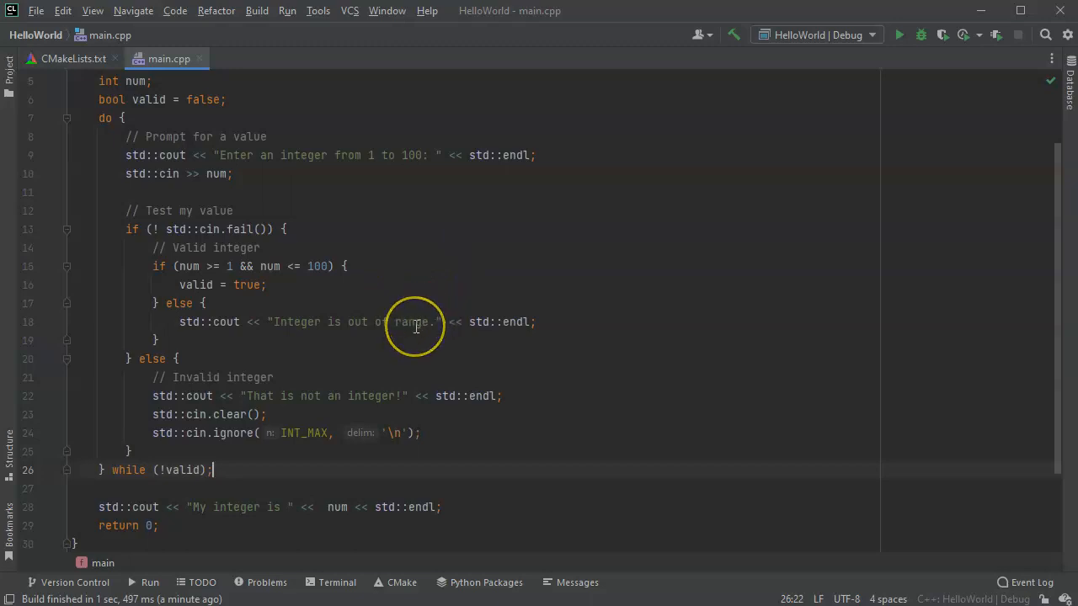
mouse_move(417, 325)
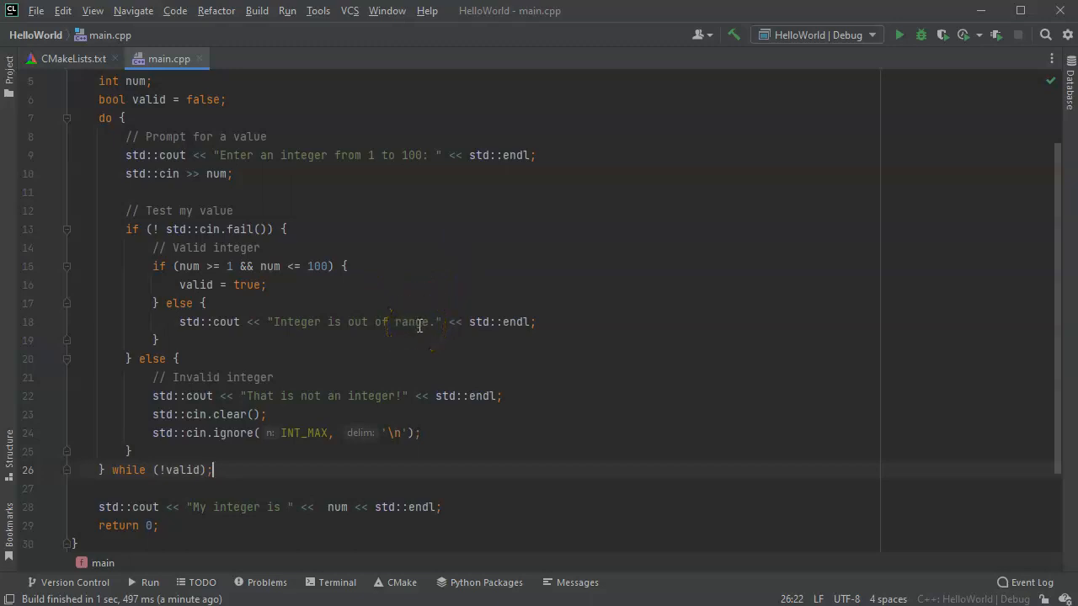
mouse_move(292, 310)
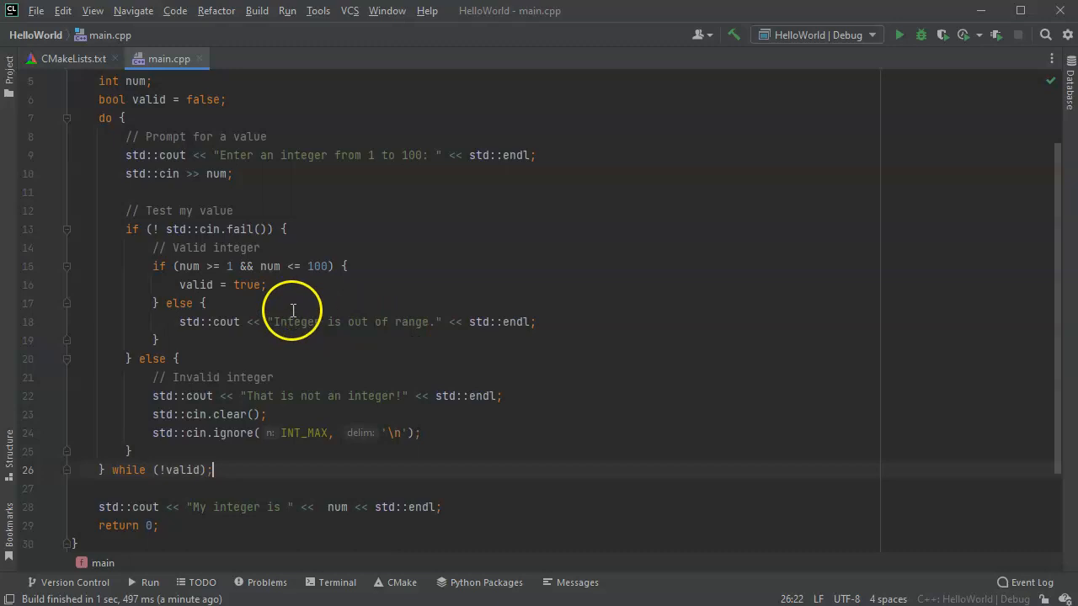